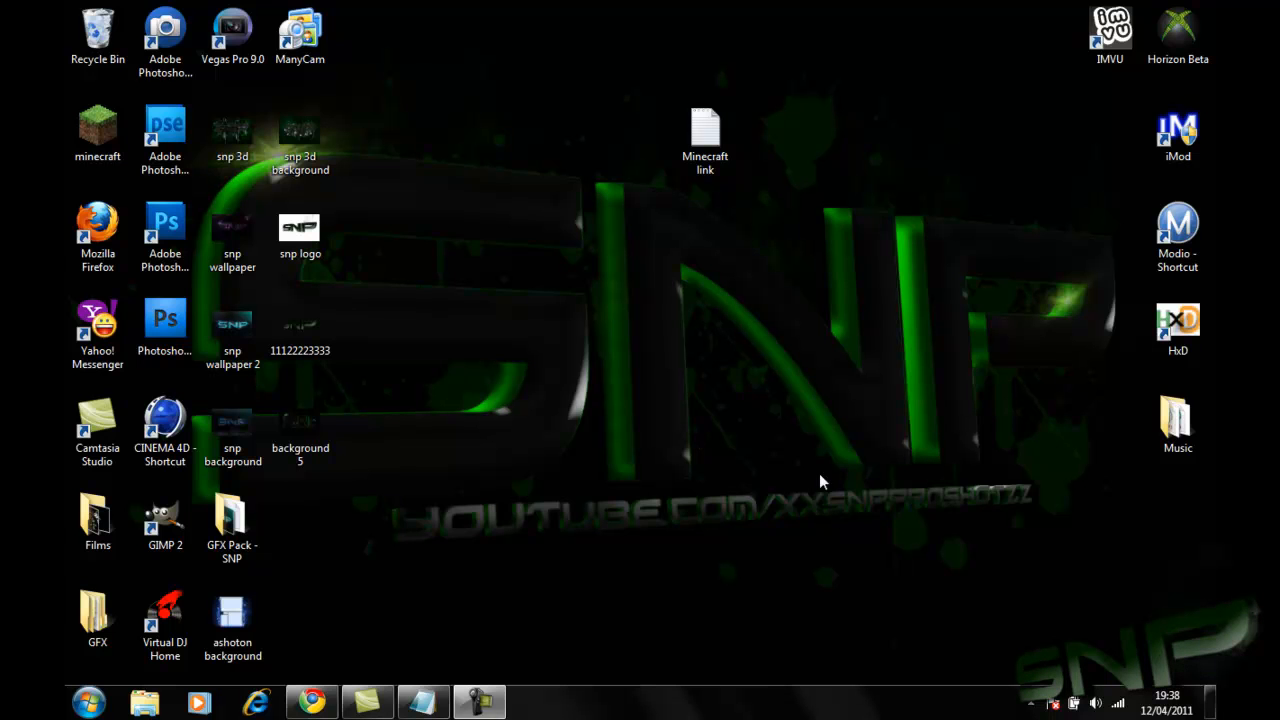
mouse_move(650, 458)
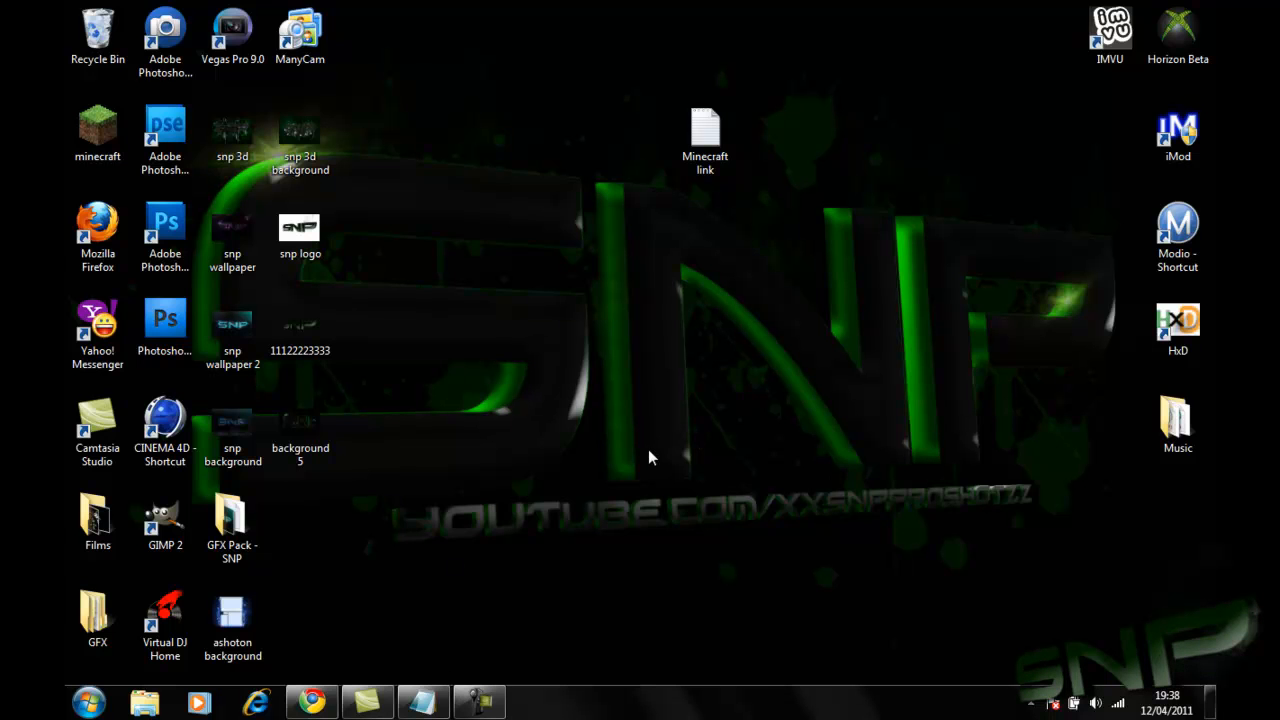
mouse_move(456, 536)
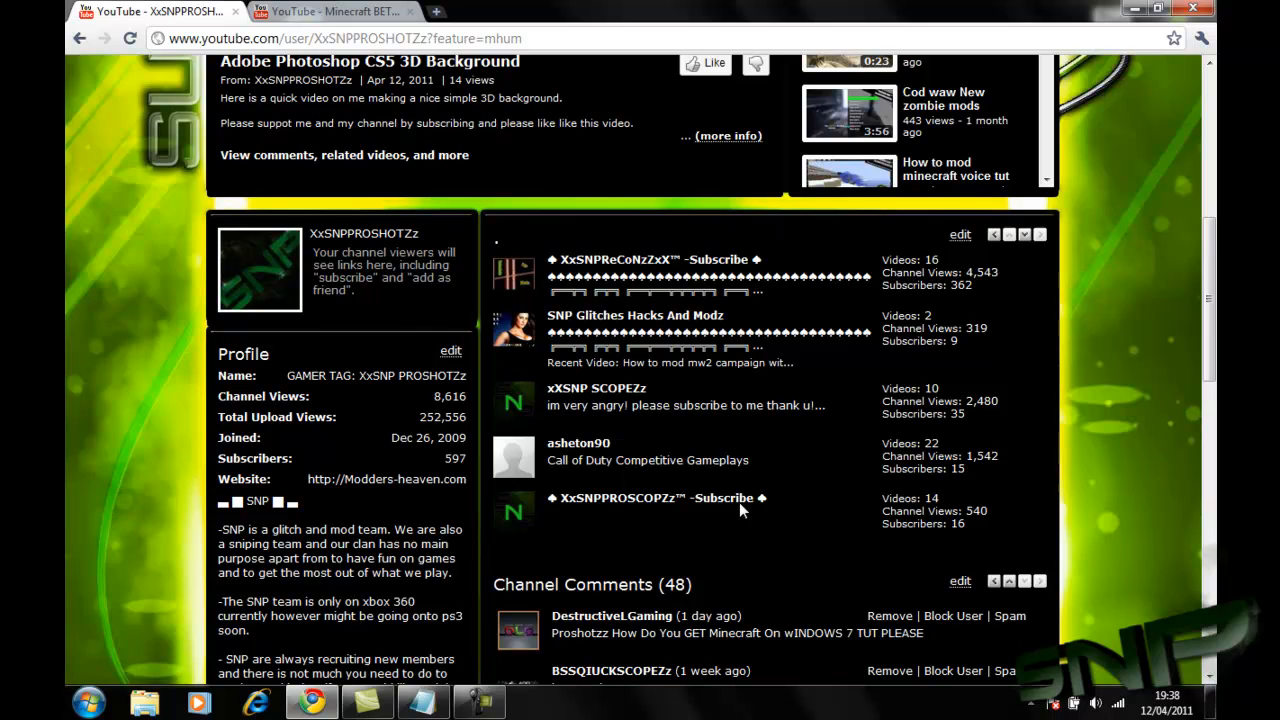
scroll(down, 3)
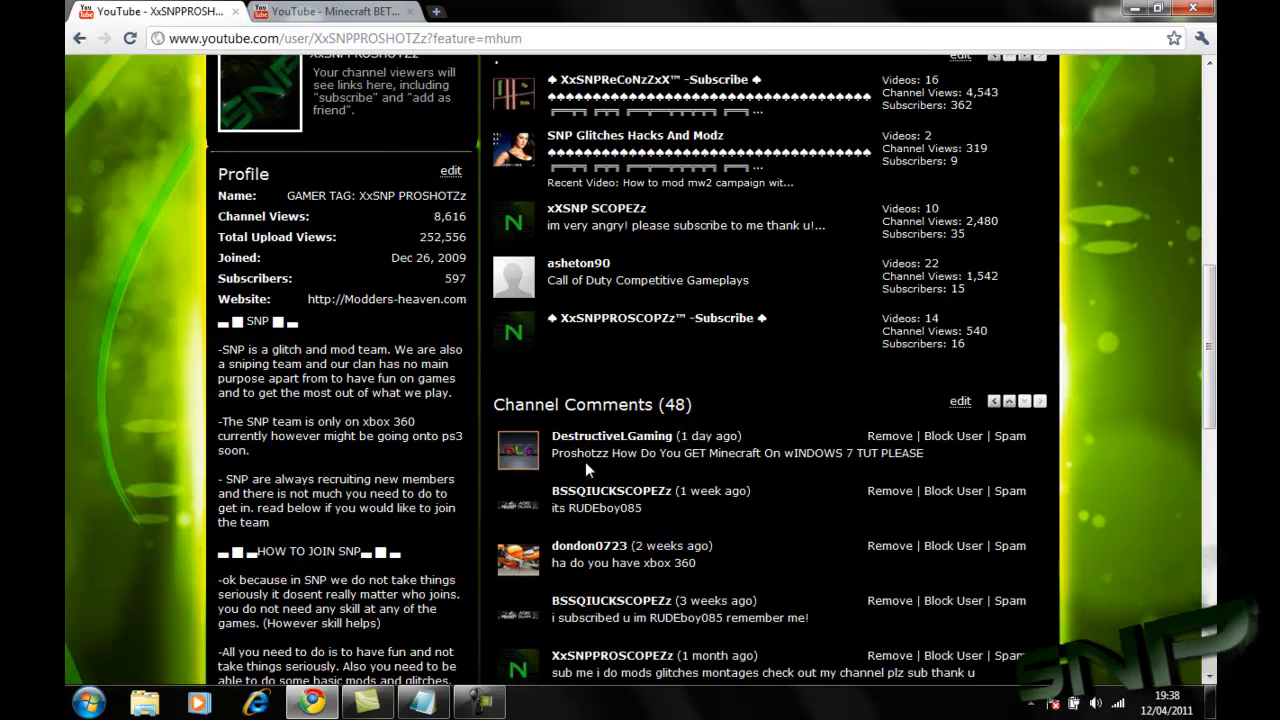
double_click(712, 452)
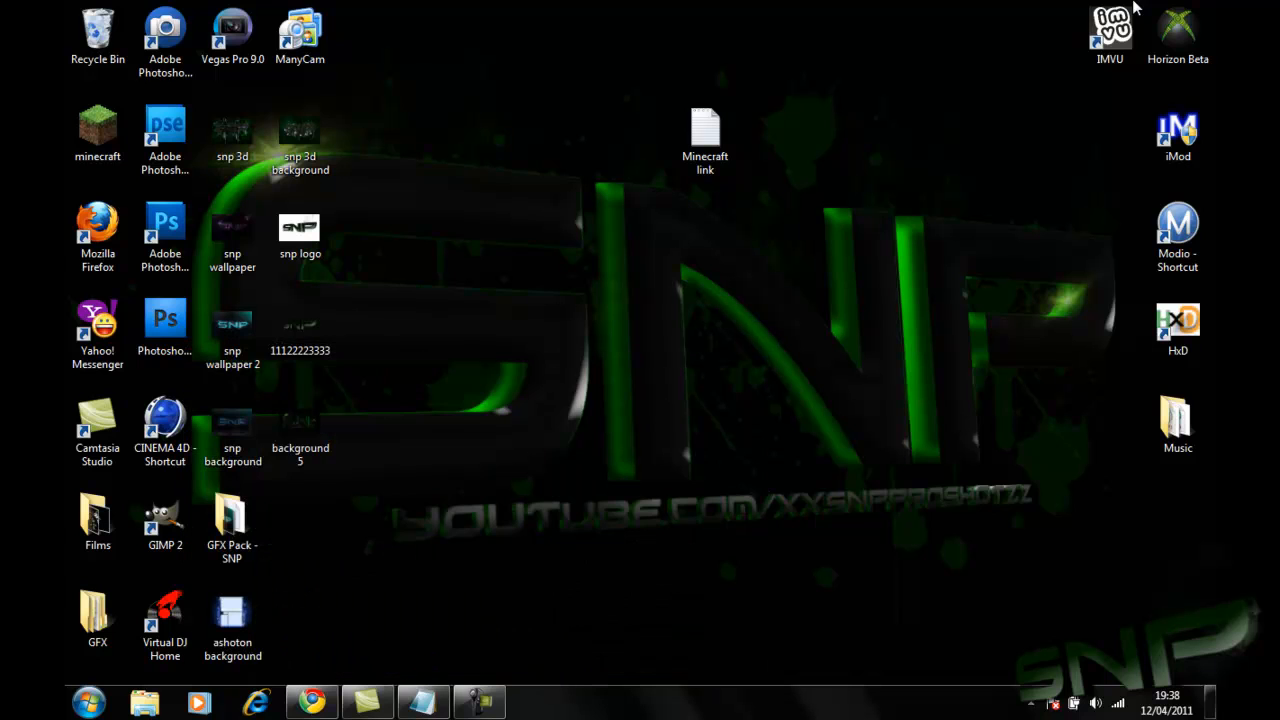
mouse_move(584, 294)
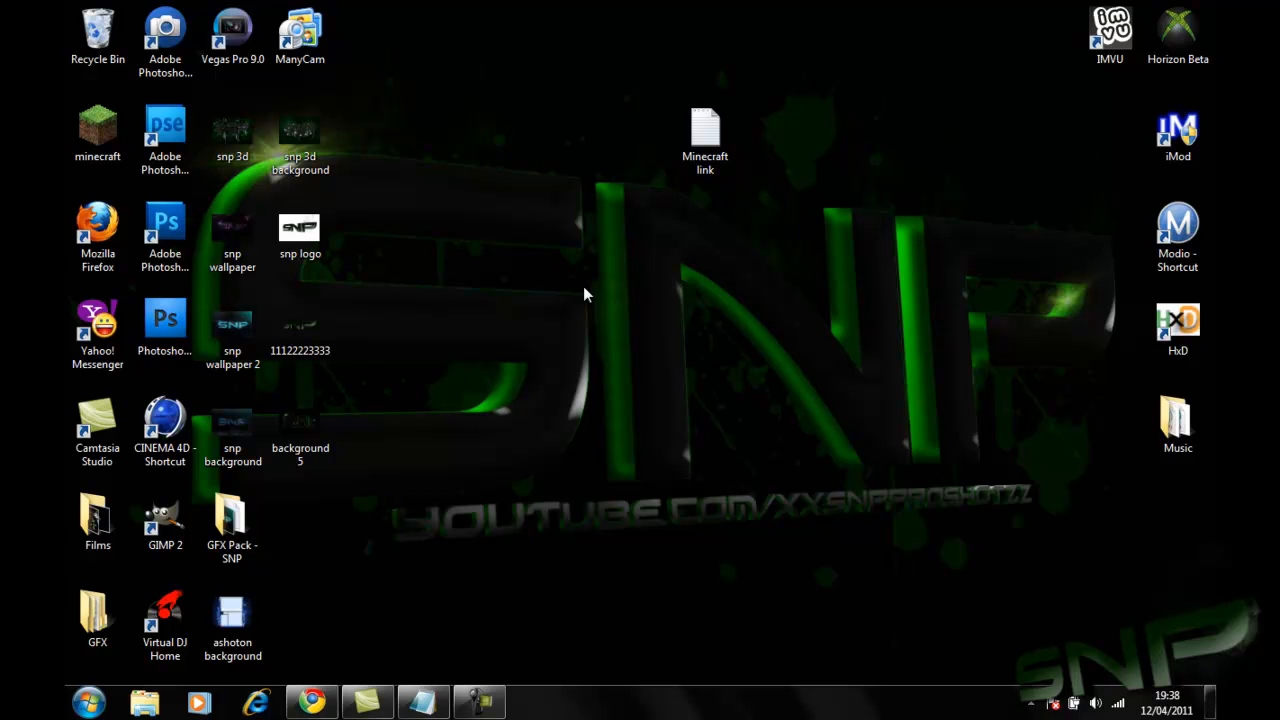
click(704, 130)
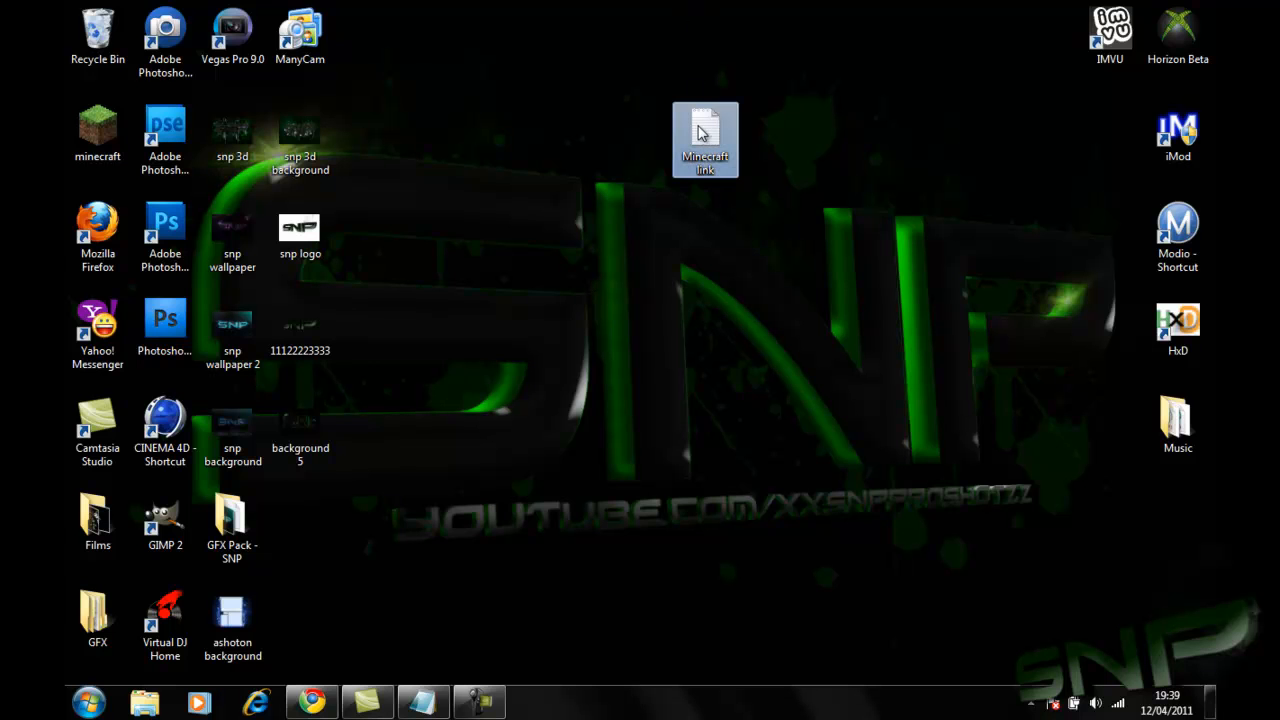
double_click(704, 136)
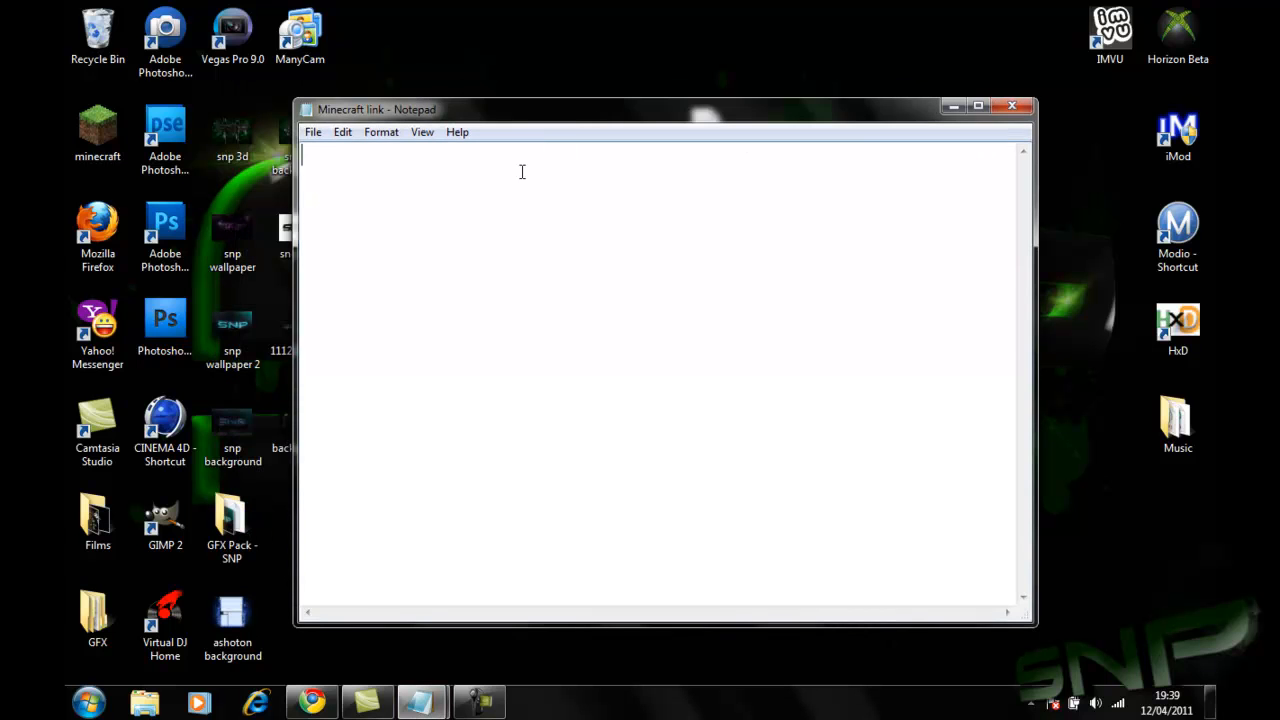
text(http://www.mediafire.com/?4jven7jez7x1mbf)
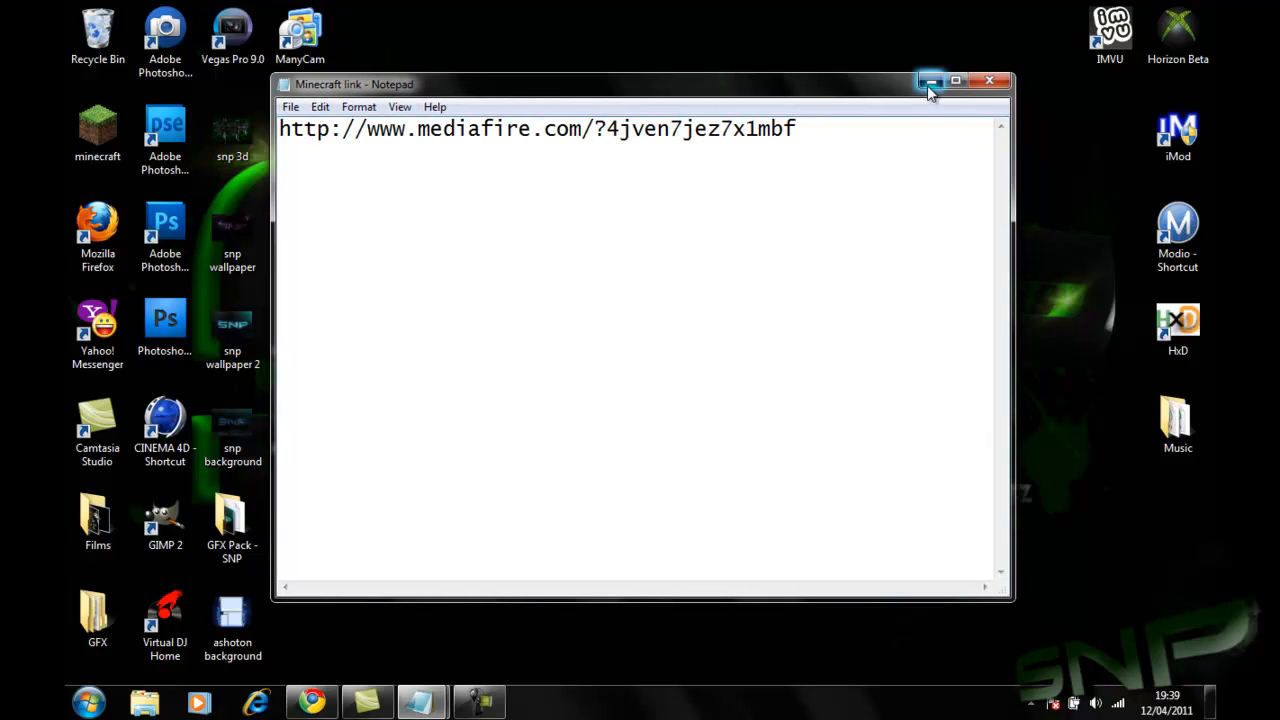
Start the minecraft.exe download on MediaFire, then close Chrome past the download exit warning
click(312, 704)
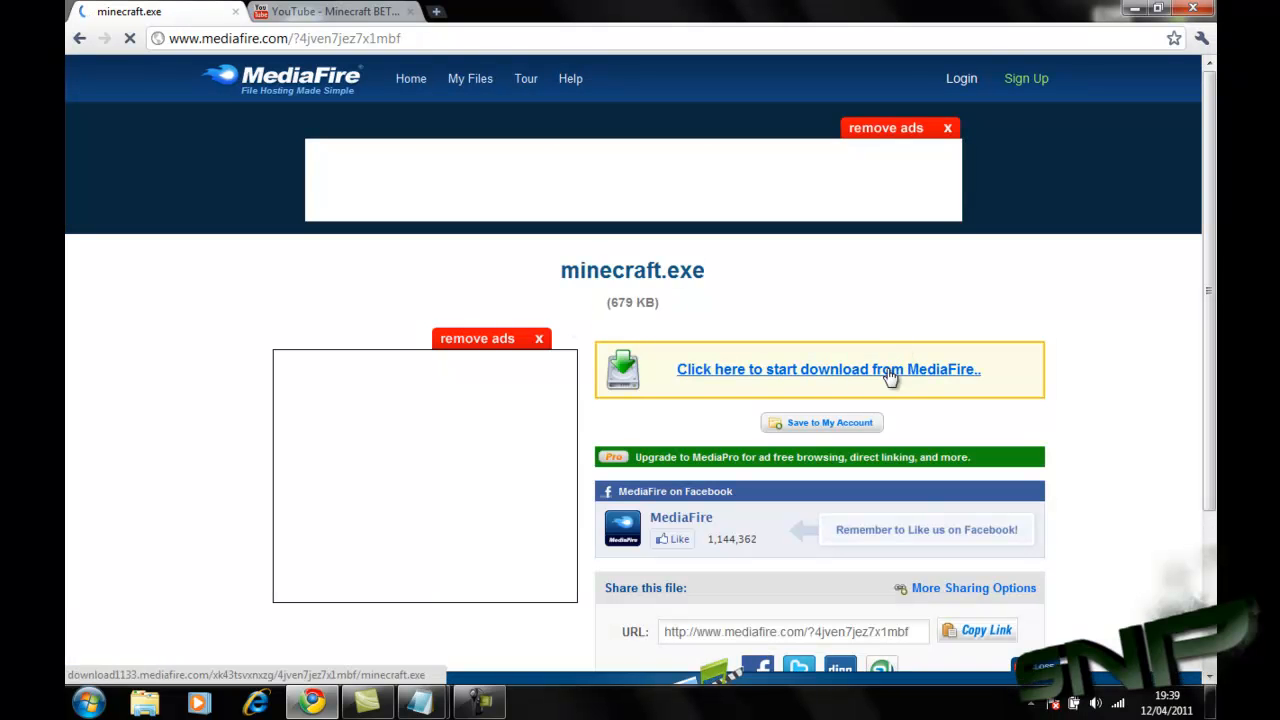
click(828, 368)
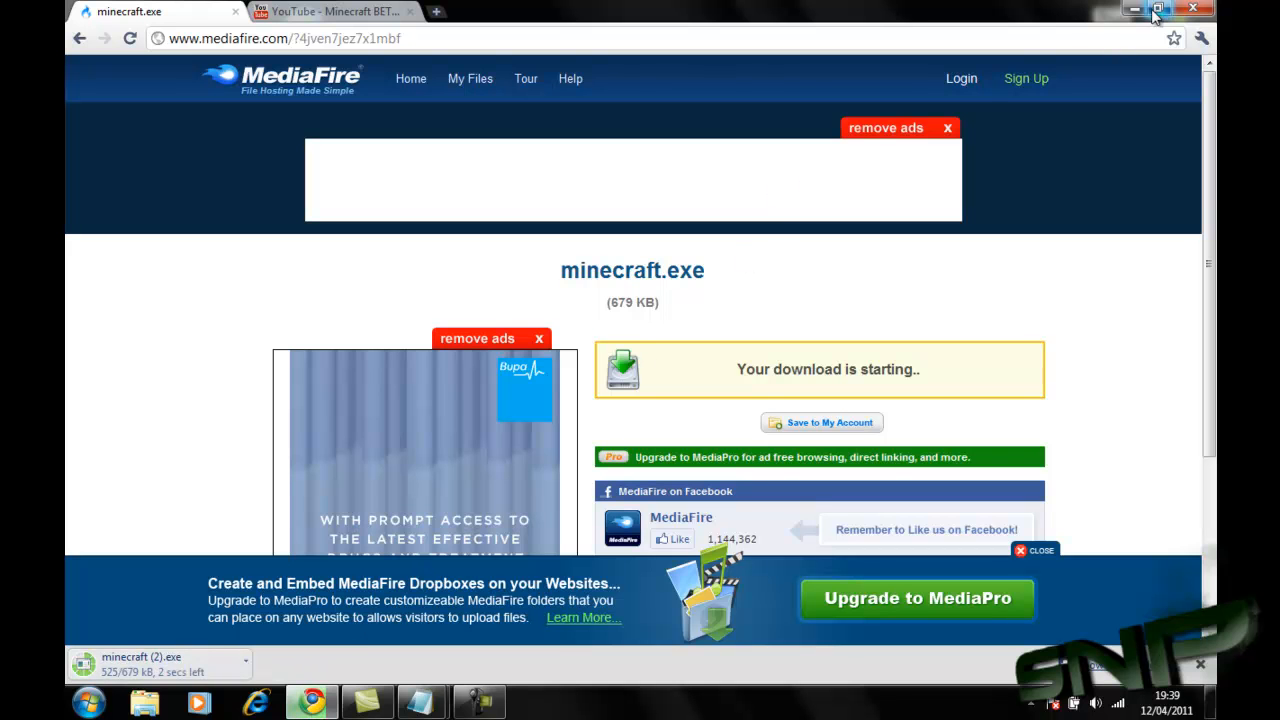
click(1192, 8)
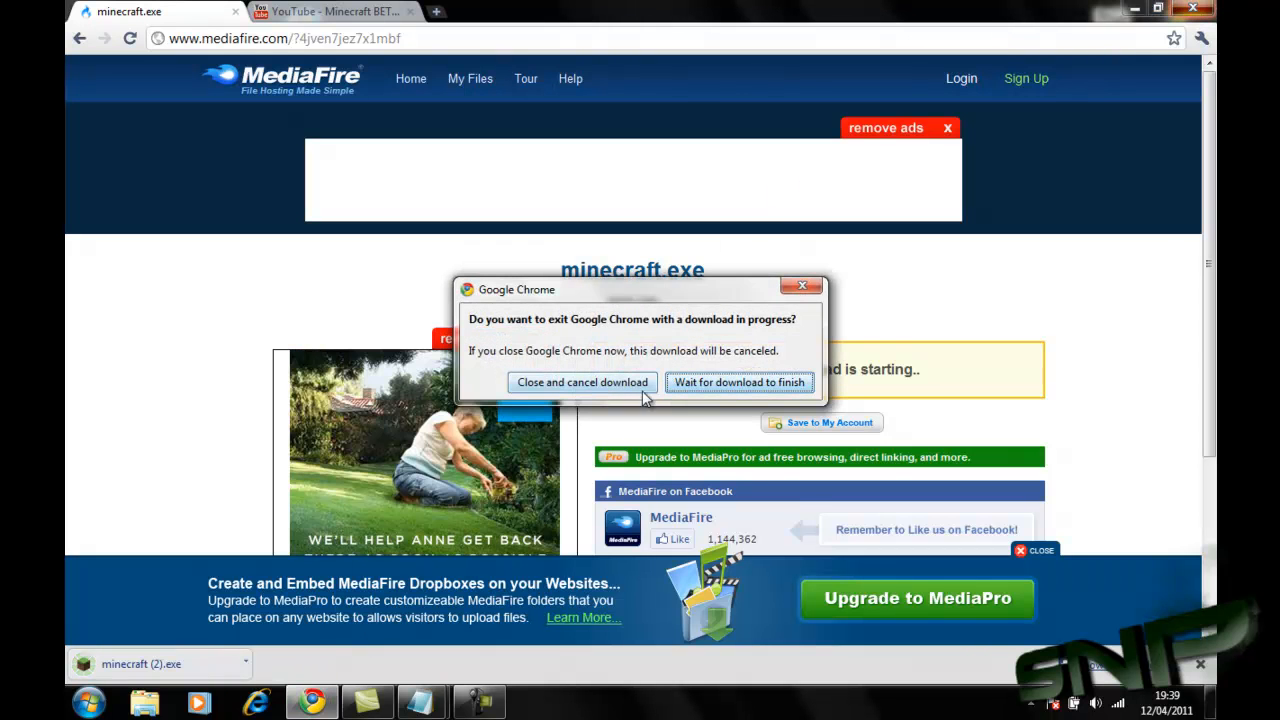
click(582, 382)
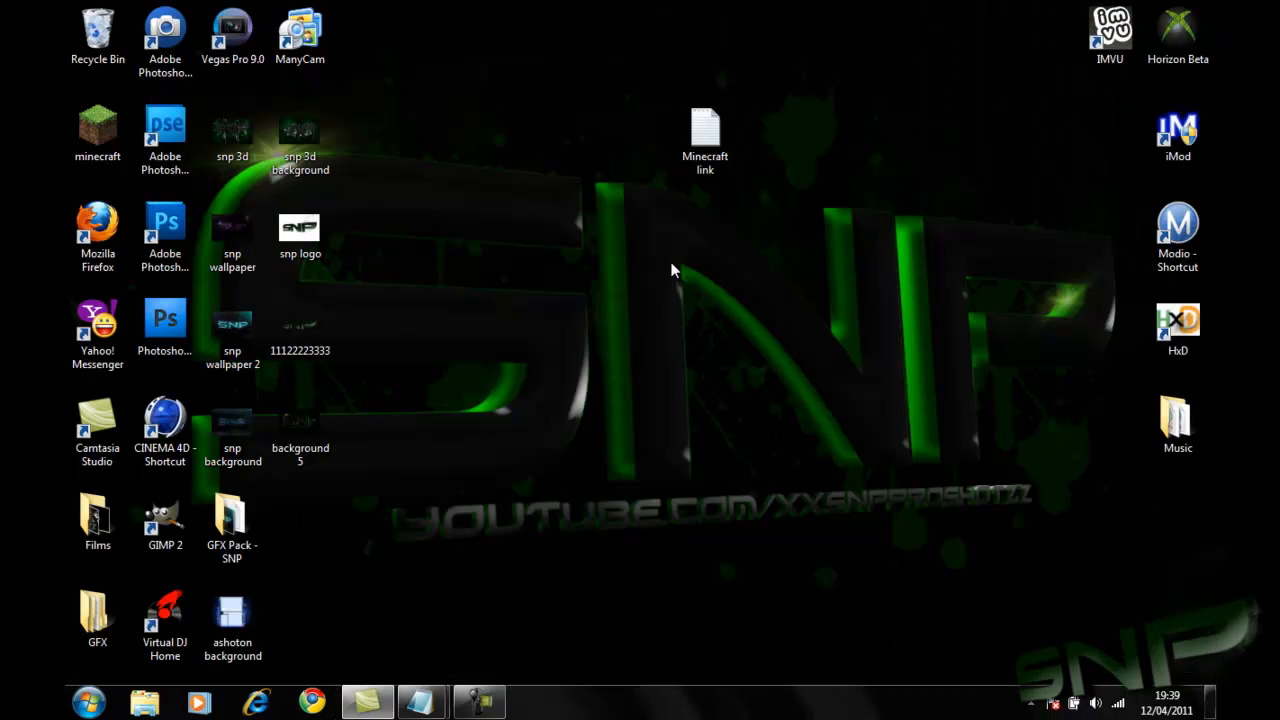
Go to the Downloads folder through Start > Documents and select the downloaded minecraft (2) file
click(88, 702)
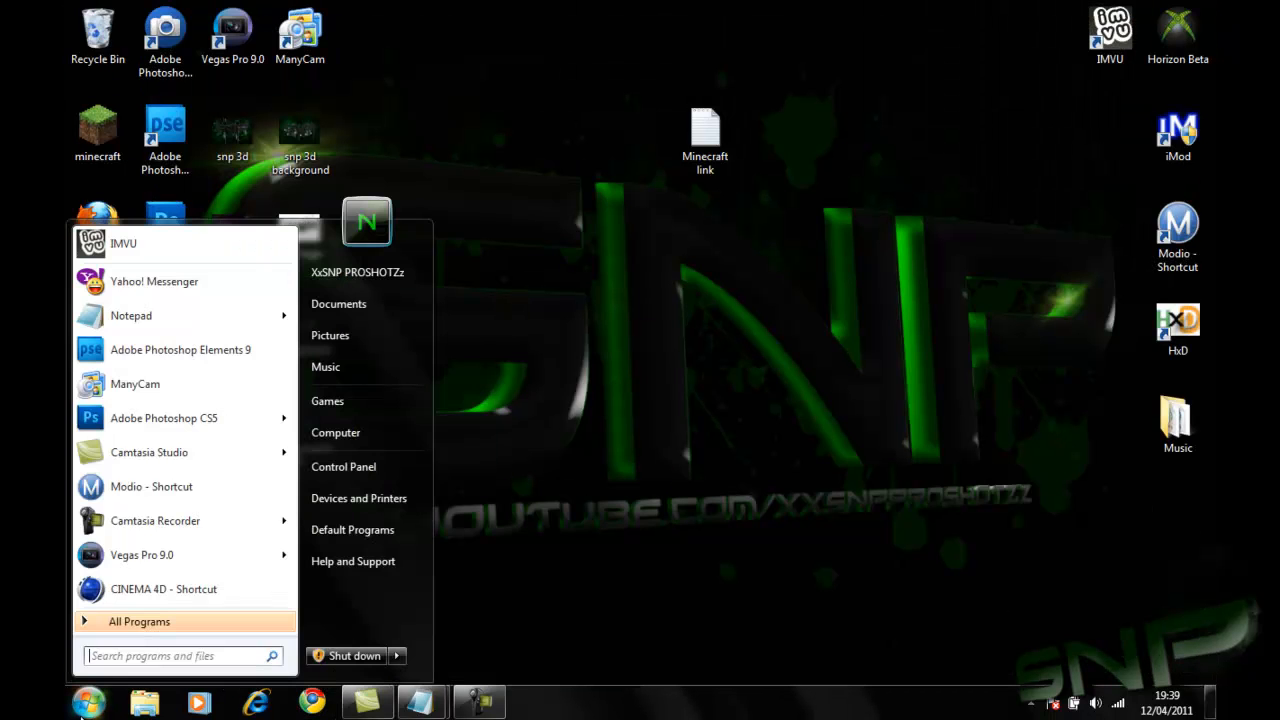
click(336, 316)
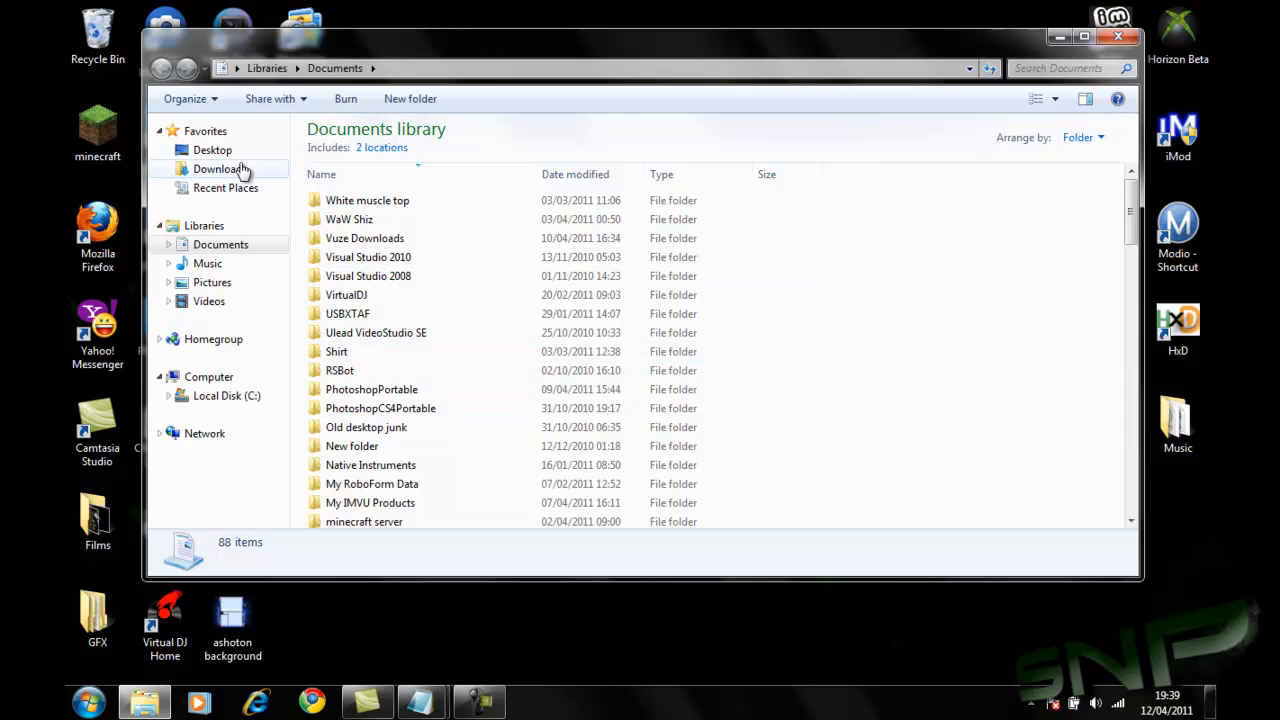
click(220, 168)
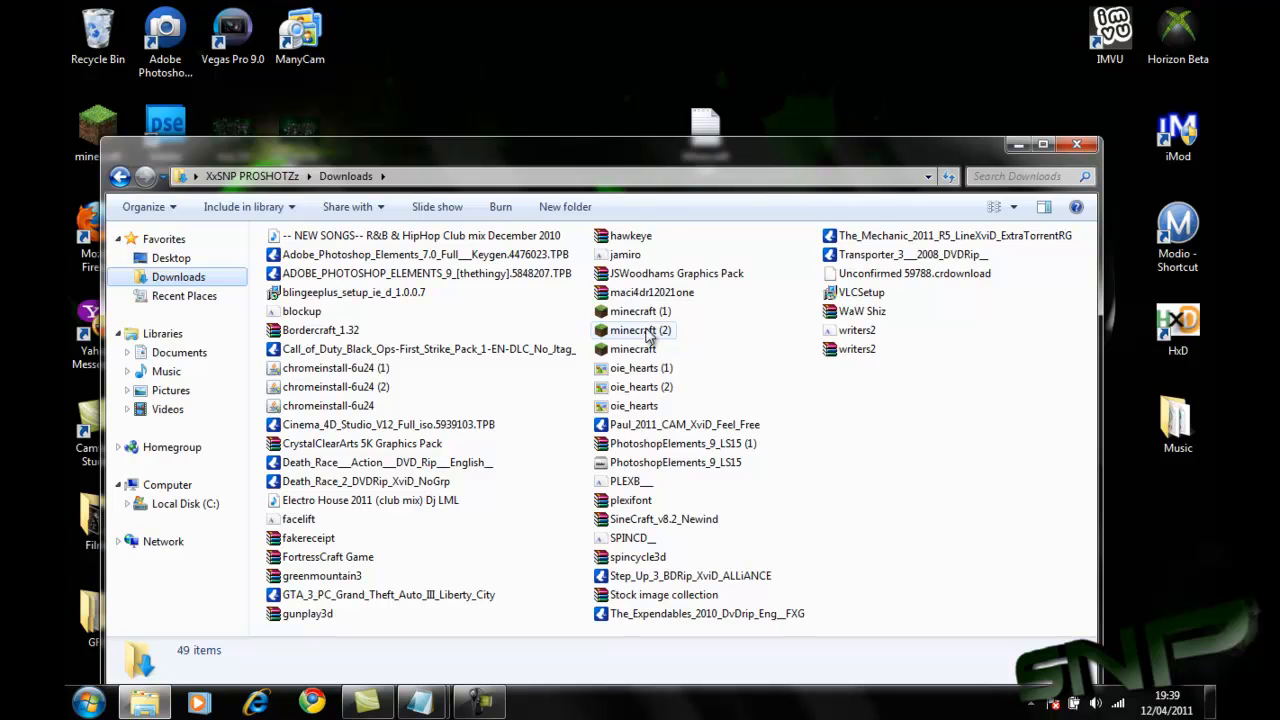
click(640, 312)
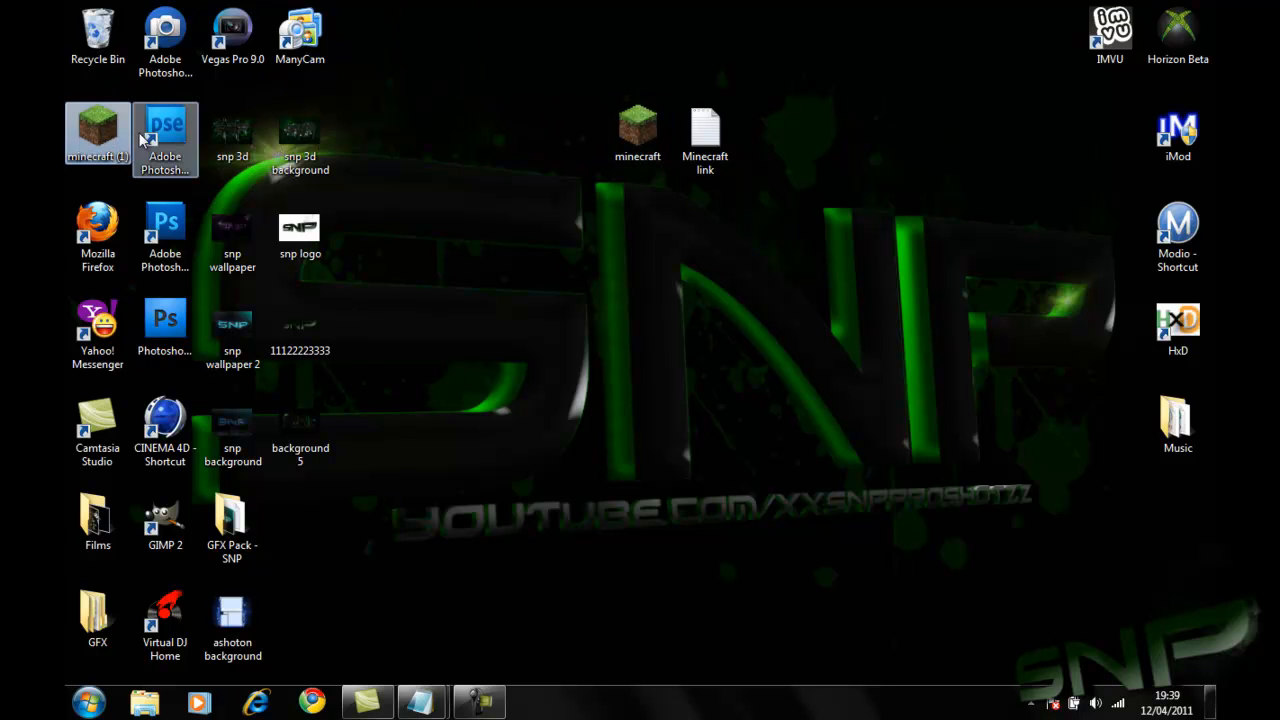
Delete the duplicate minecraft (1) launcher to the Recycle Bin
key(Delete)
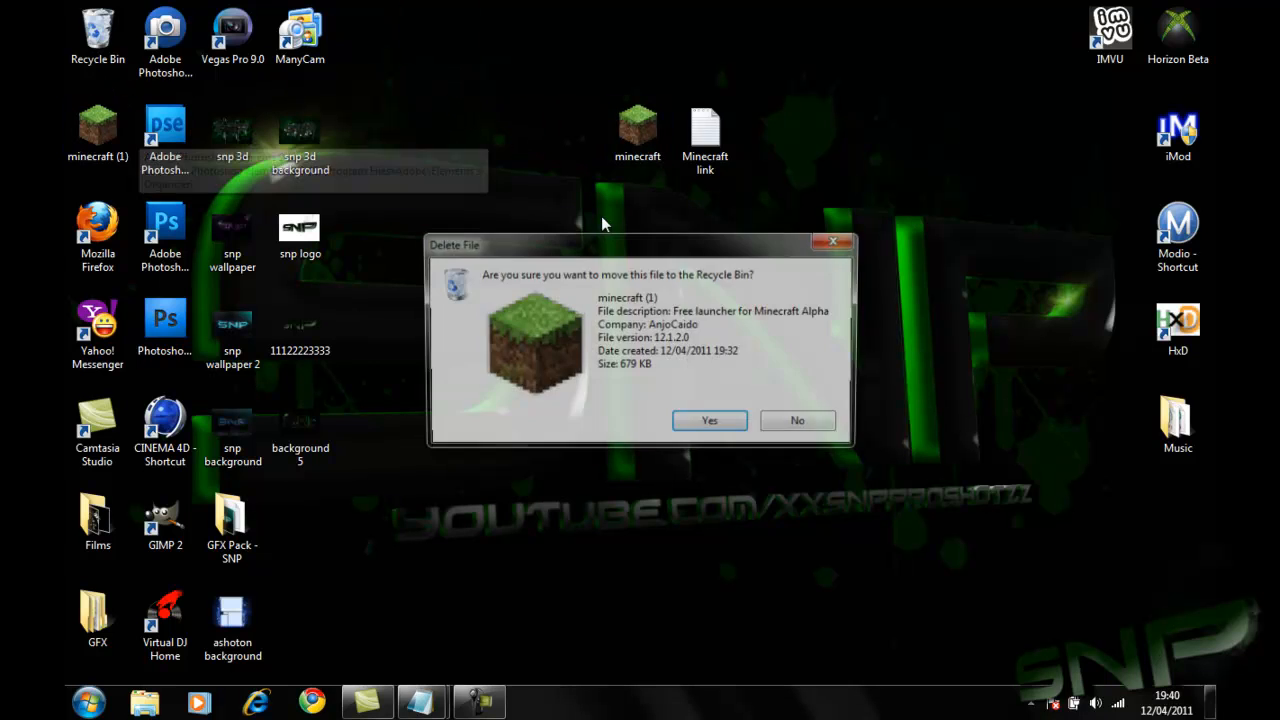
click(708, 420)
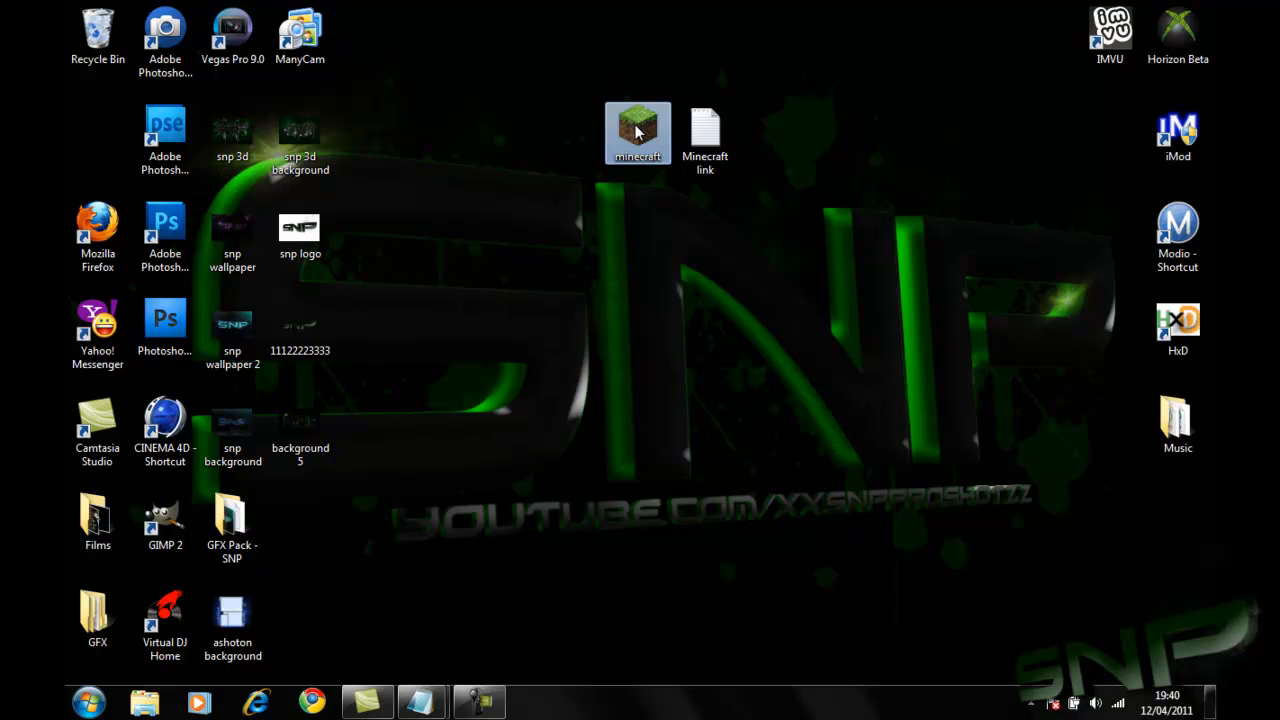
Launch minecraft.exe from the desktop and allow the unverified program to run
double_click(636, 132)
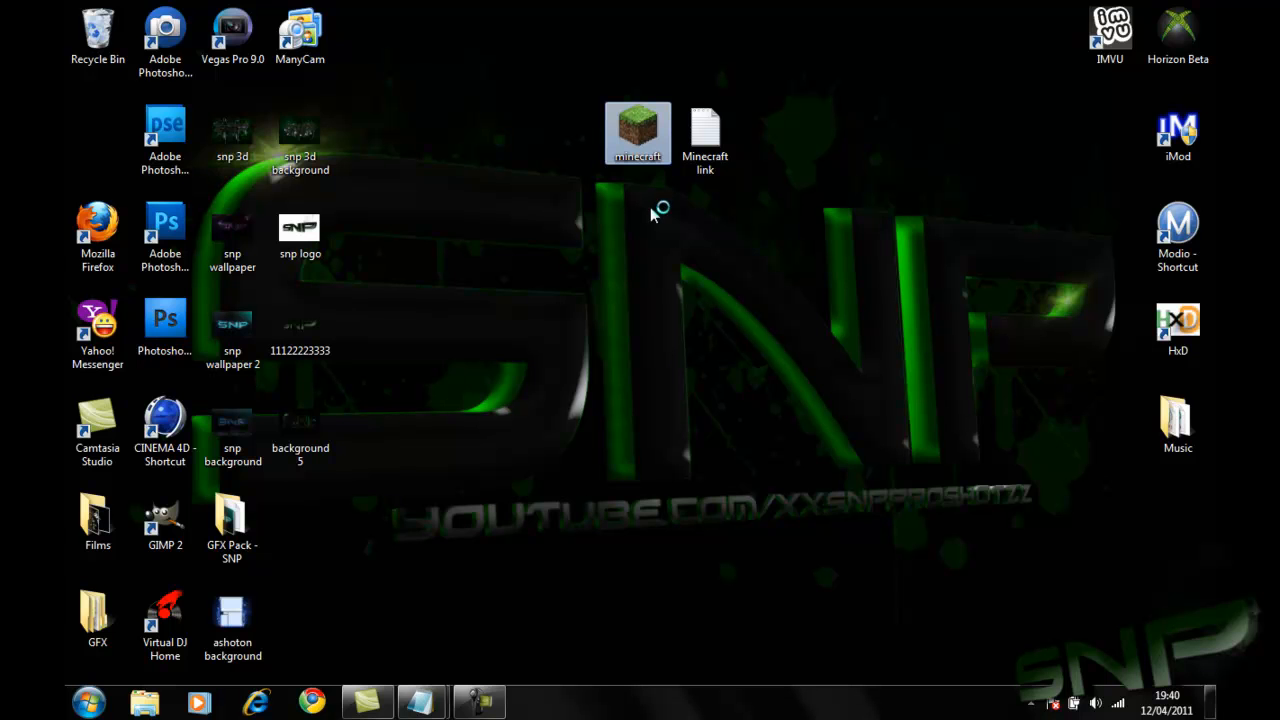
double_click(636, 132)
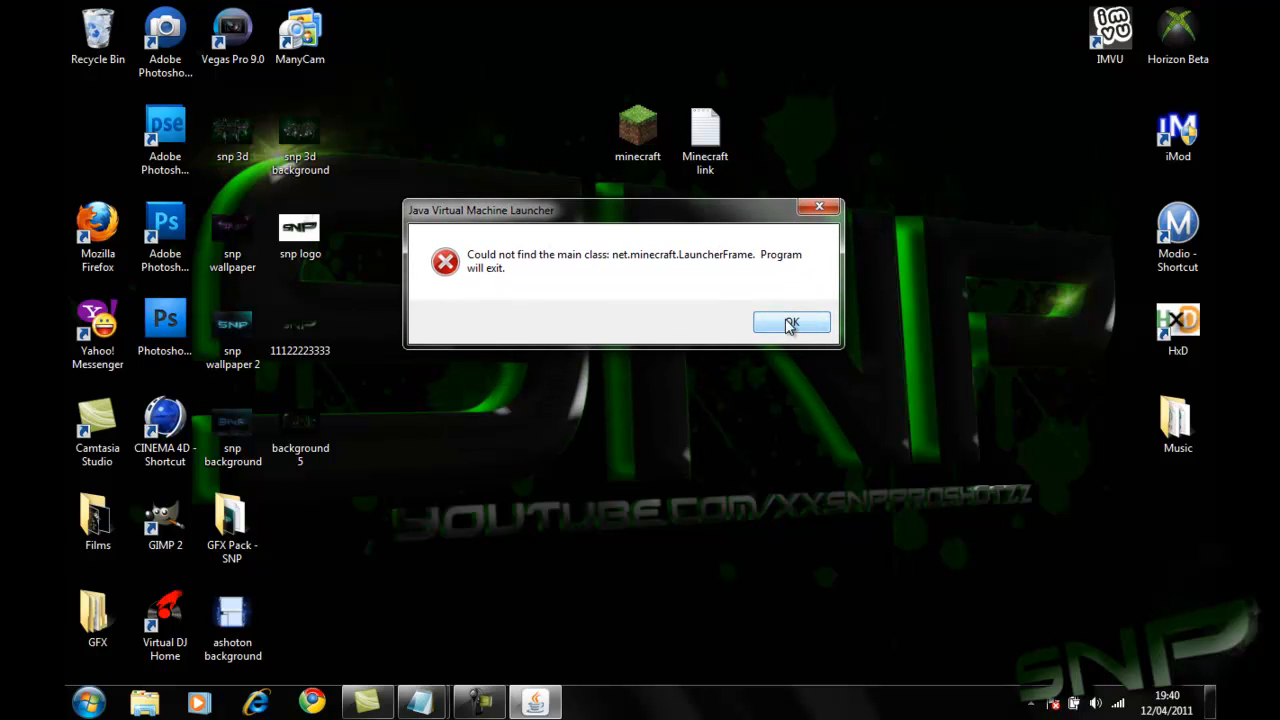
click(792, 324)
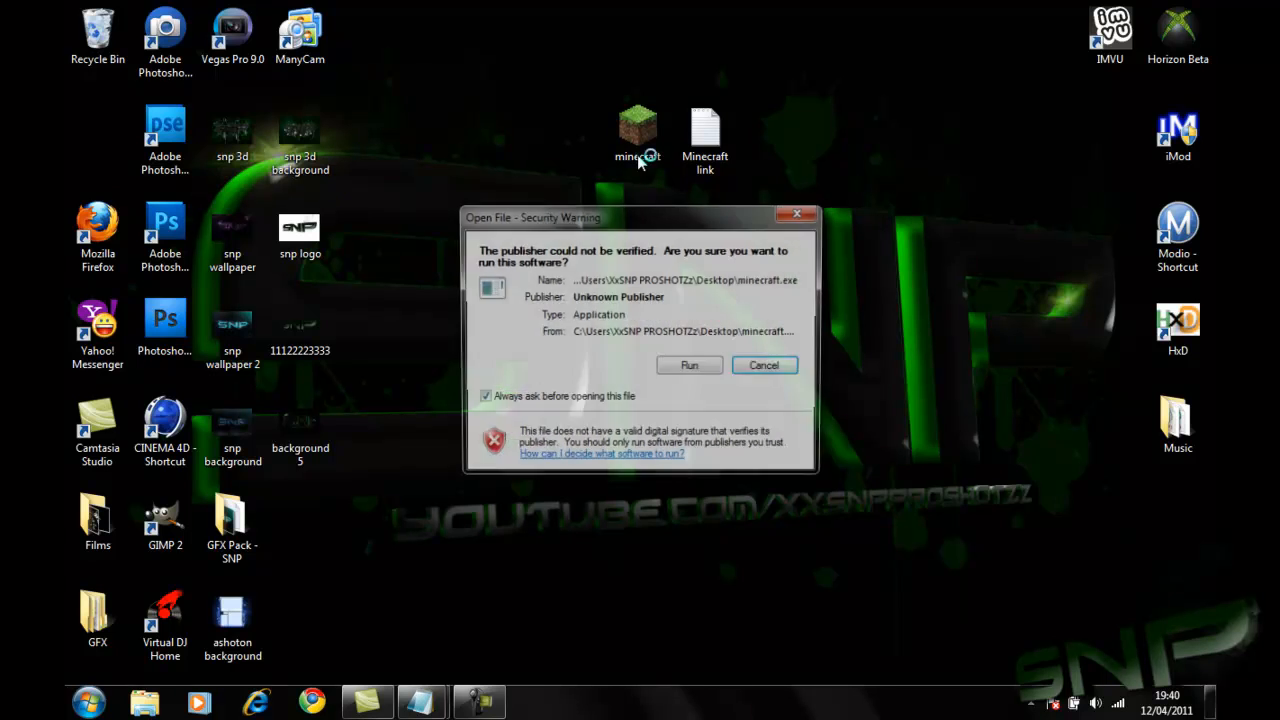
click(688, 364)
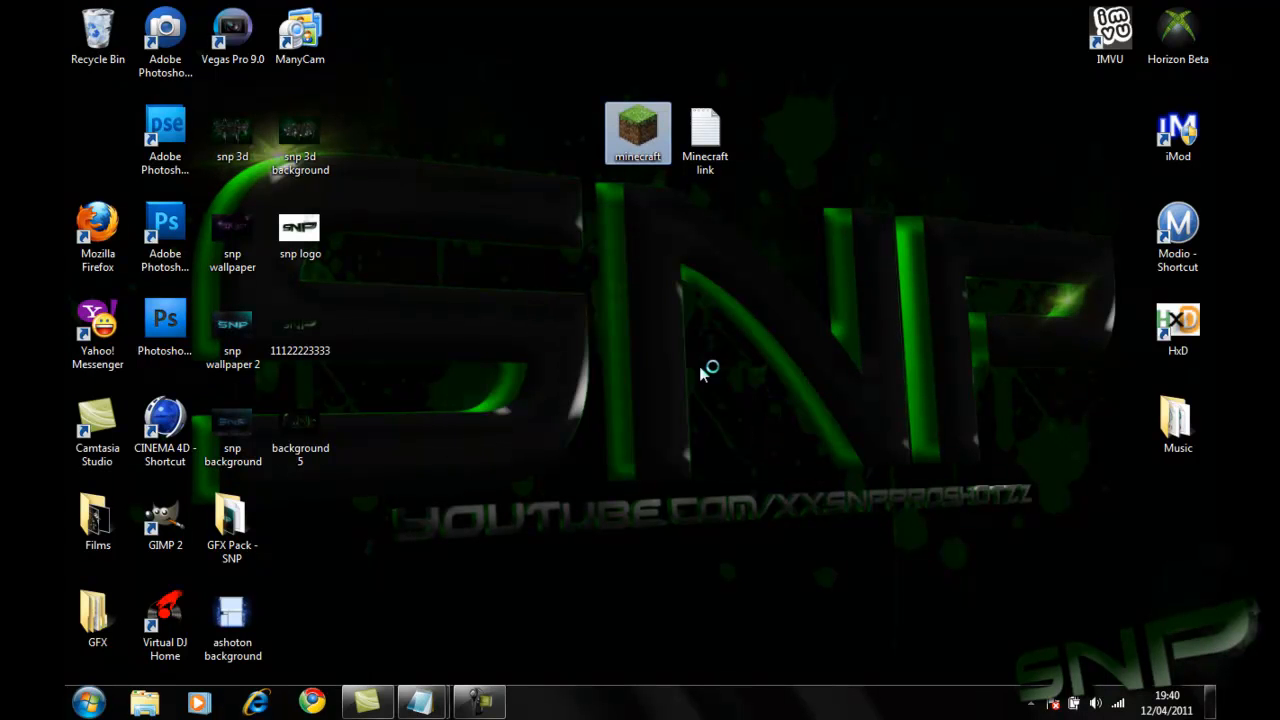
double_click(636, 132)
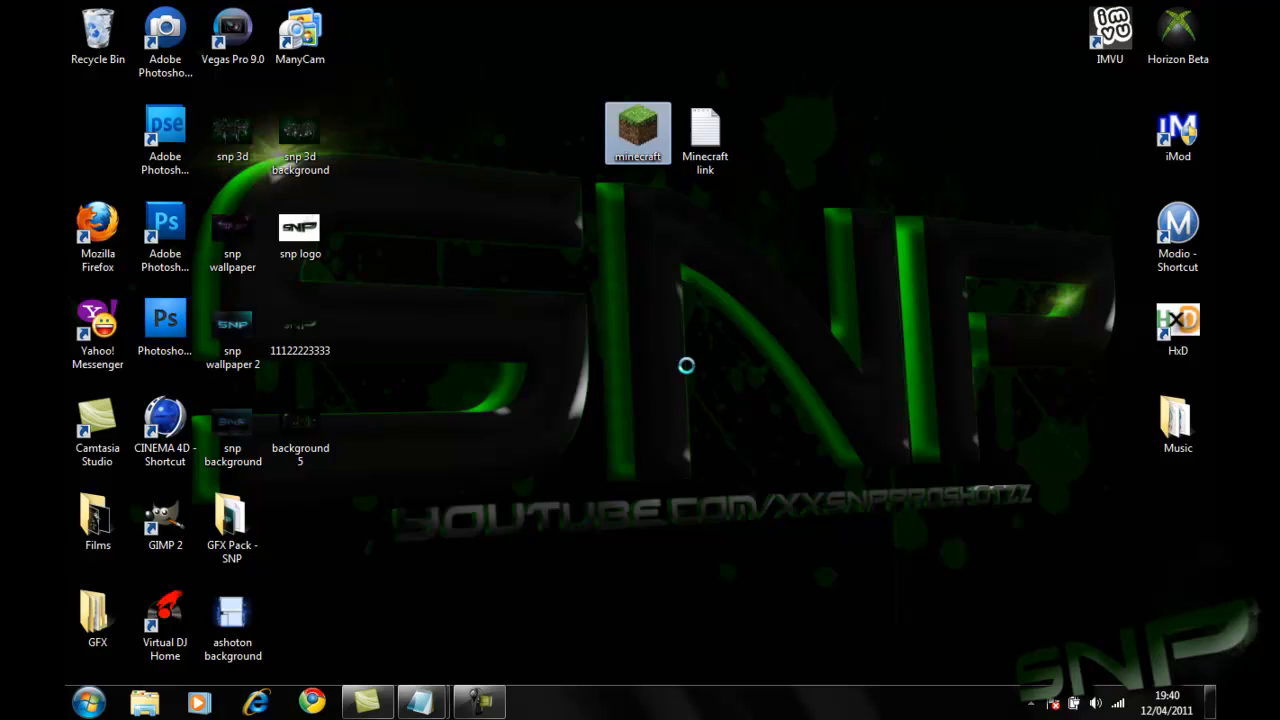
double_click(638, 132)
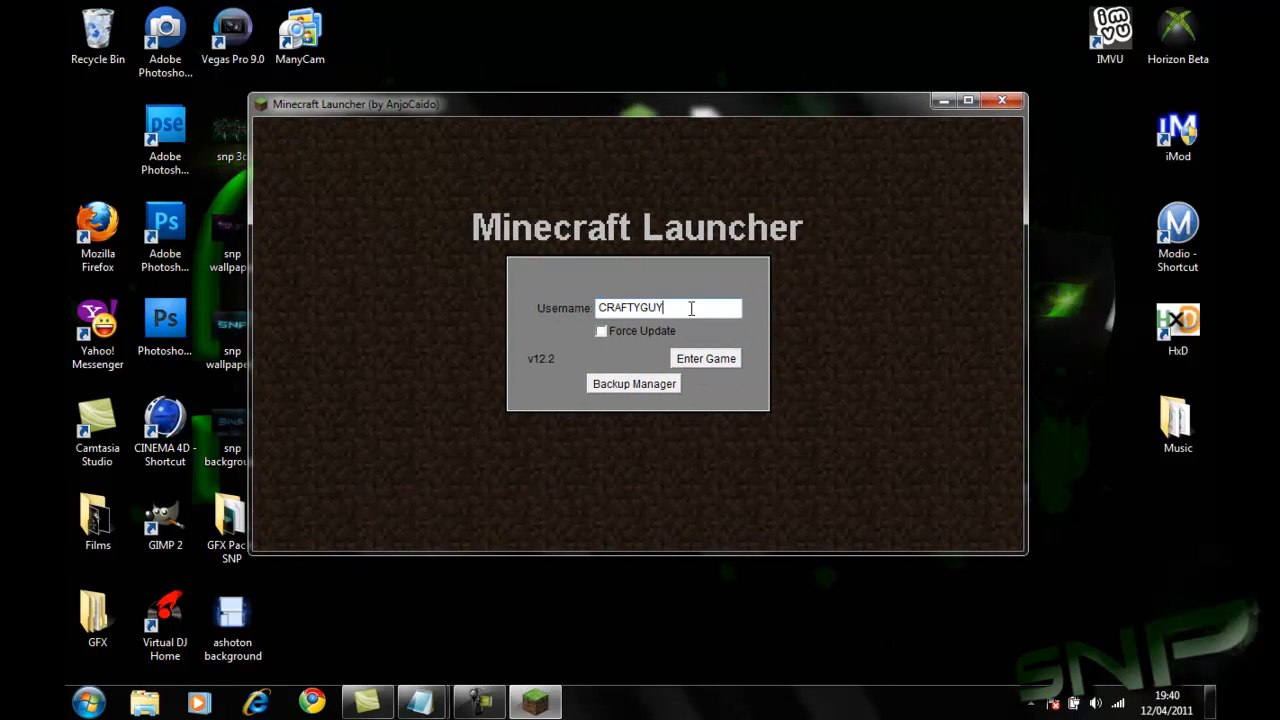
Turn on Force Update and start the game as CRAFTYGUY
click(600, 332)
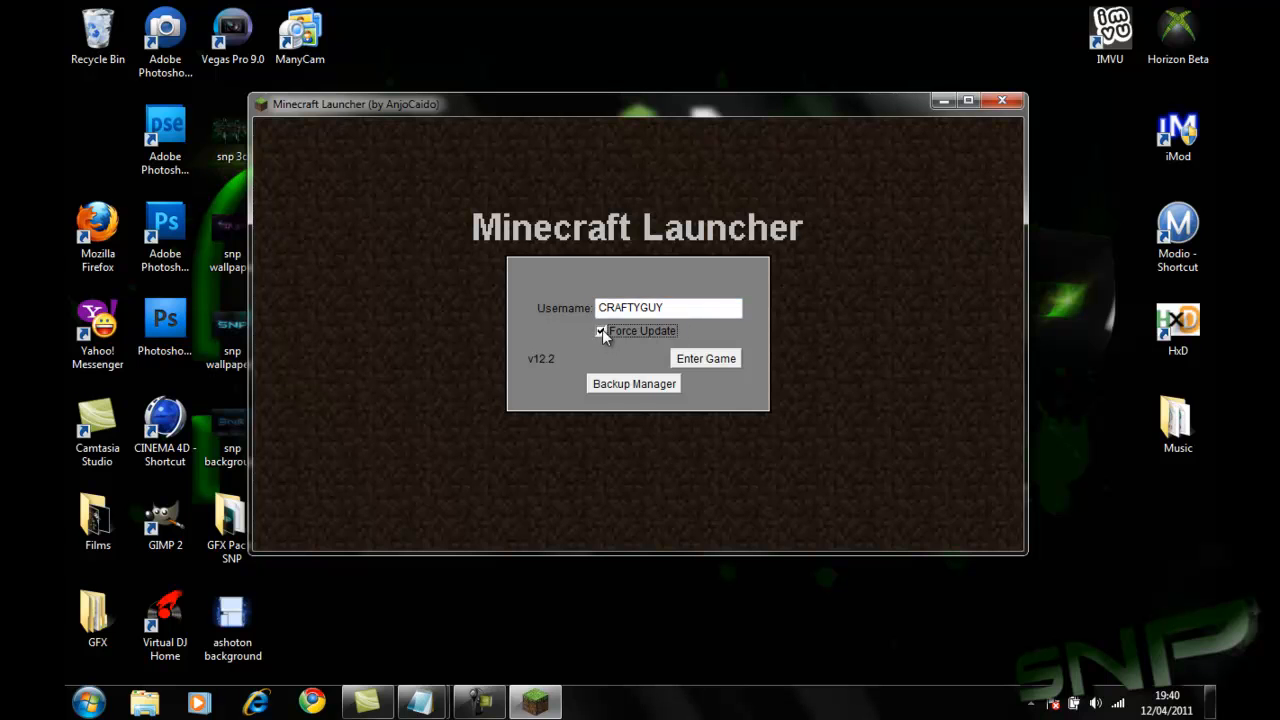
click(602, 332)
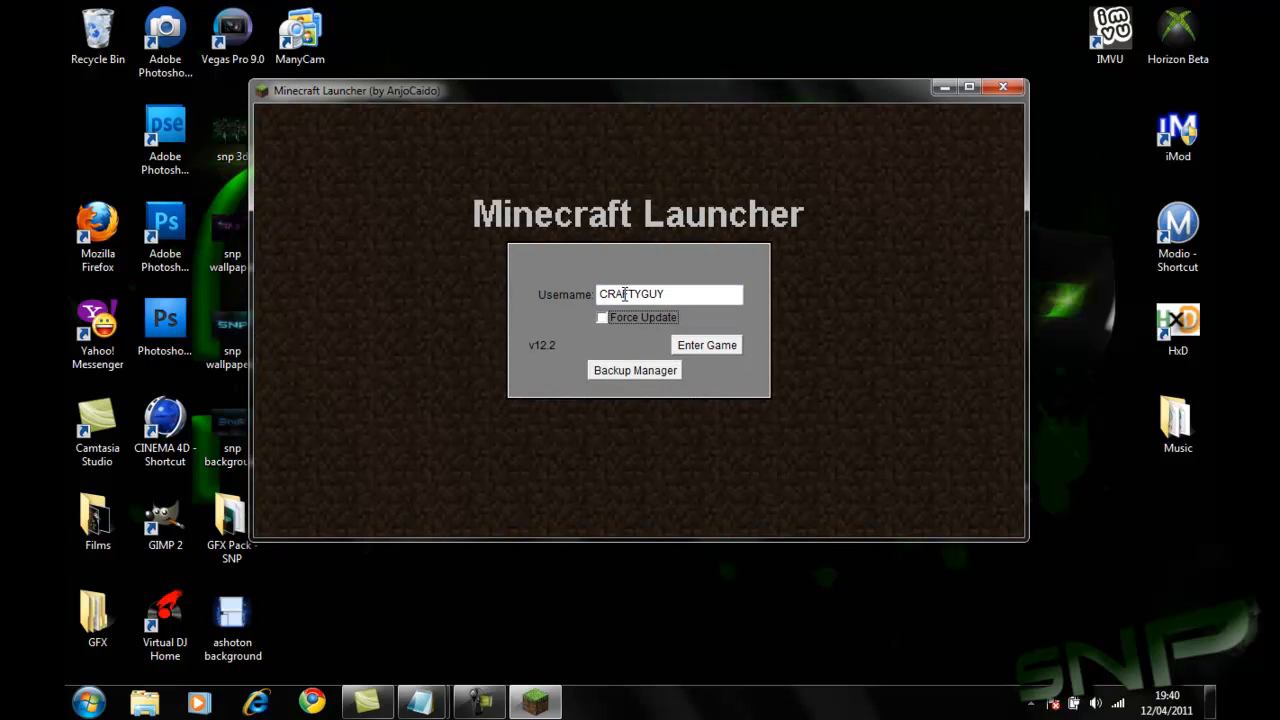
click(602, 316)
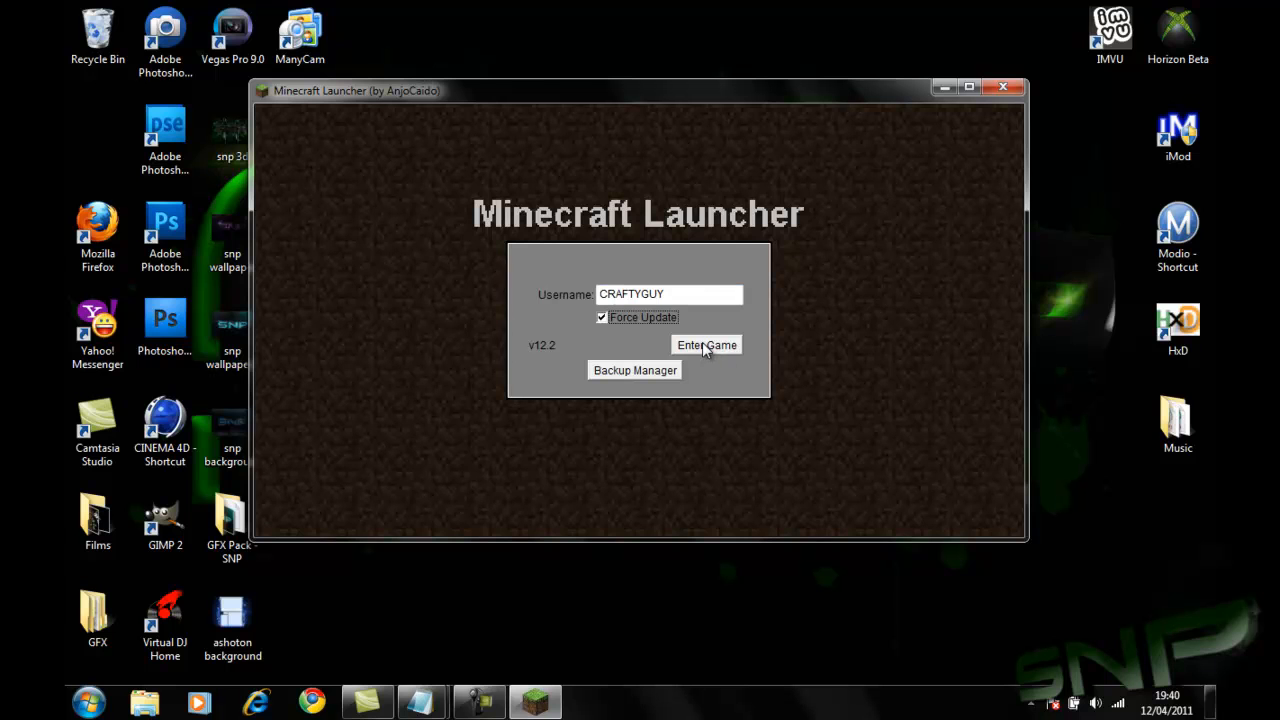
click(708, 344)
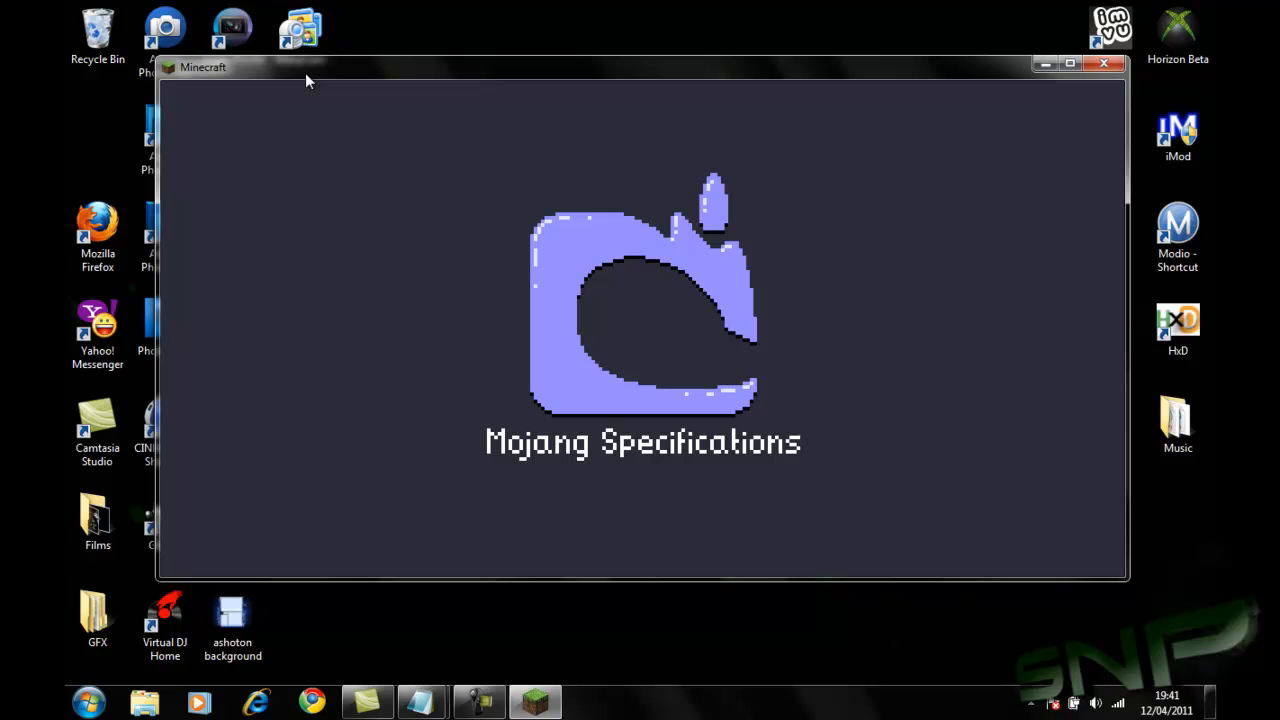
mouse_move(584, 98)
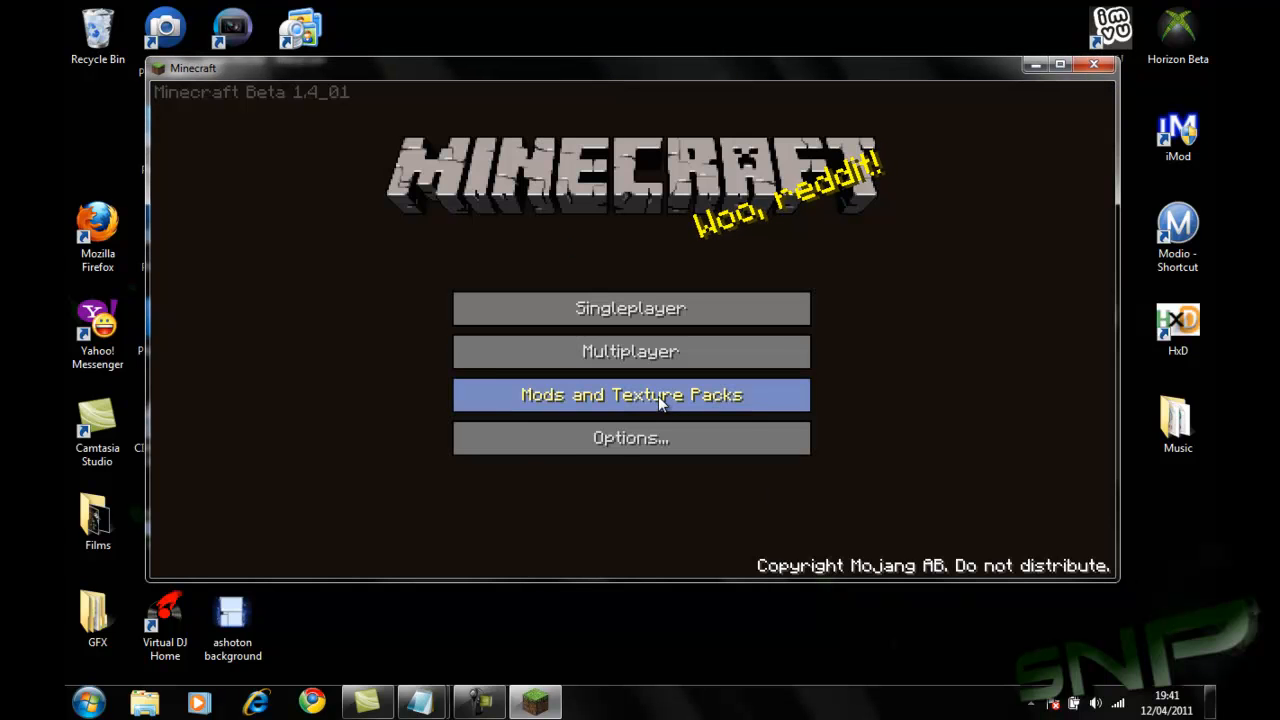
Browse the texture packs and world list, then play the saved single-player world New
click(630, 394)
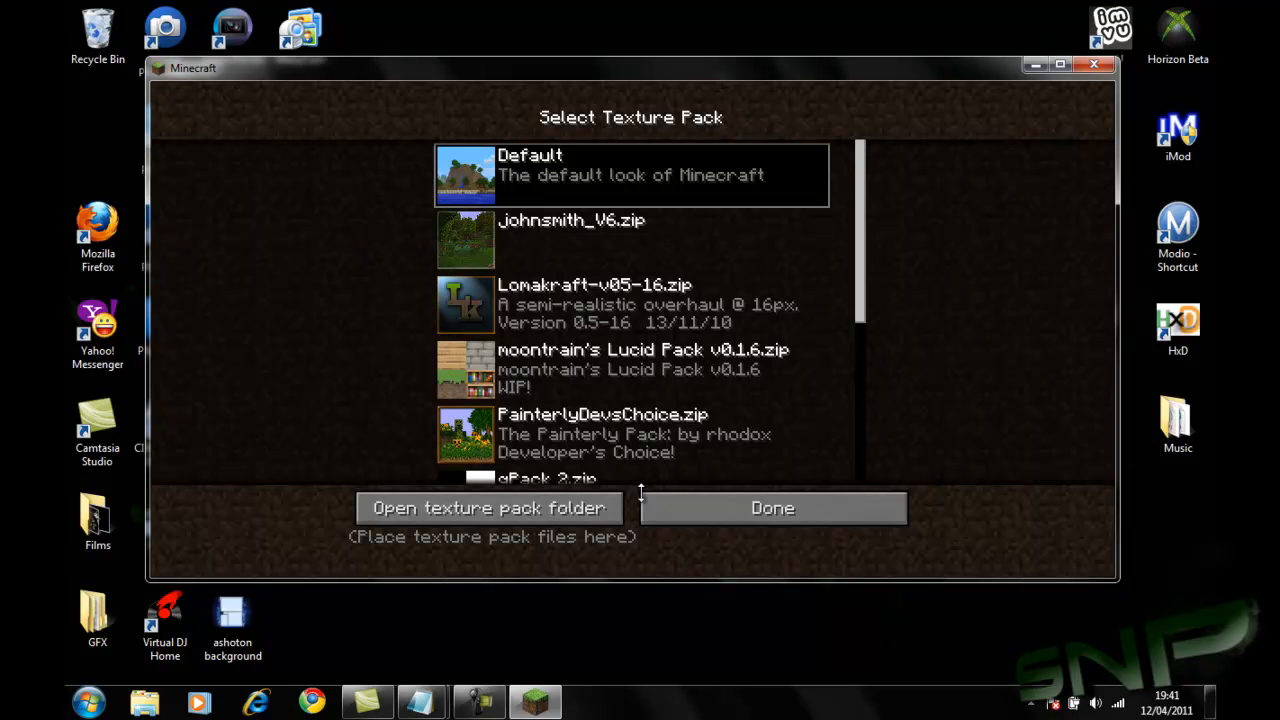
click(772, 508)
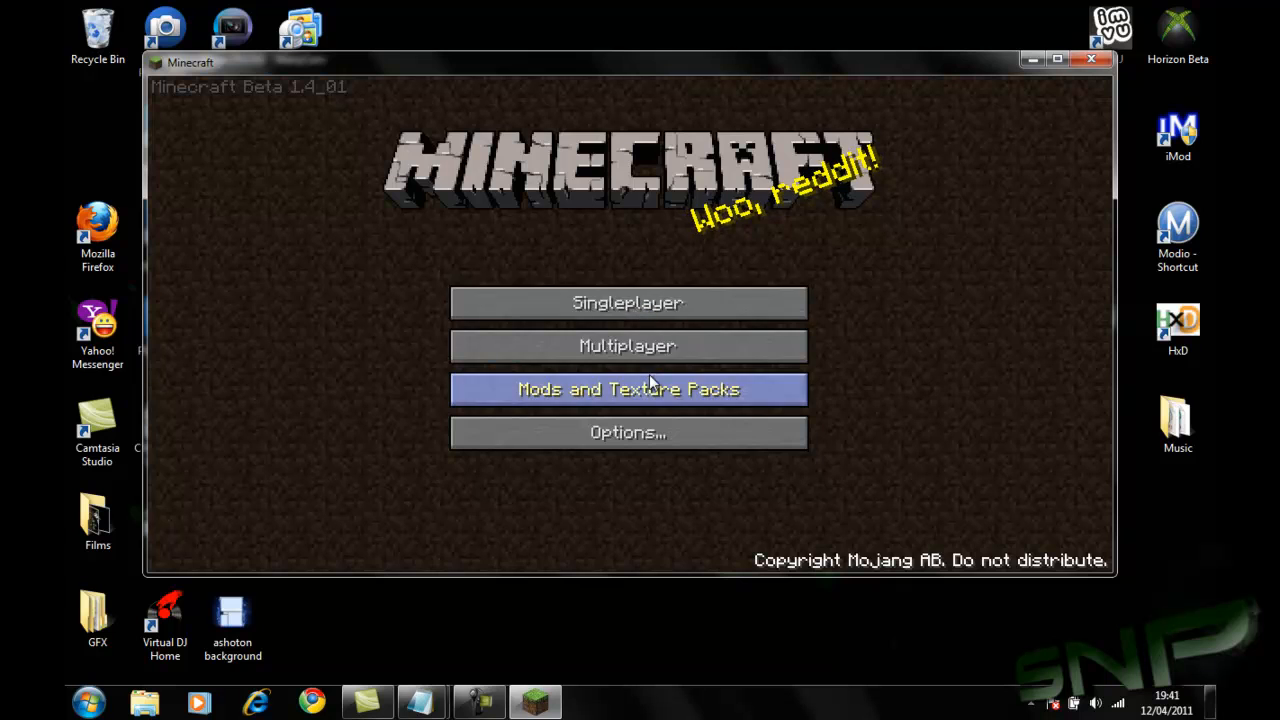
click(628, 302)
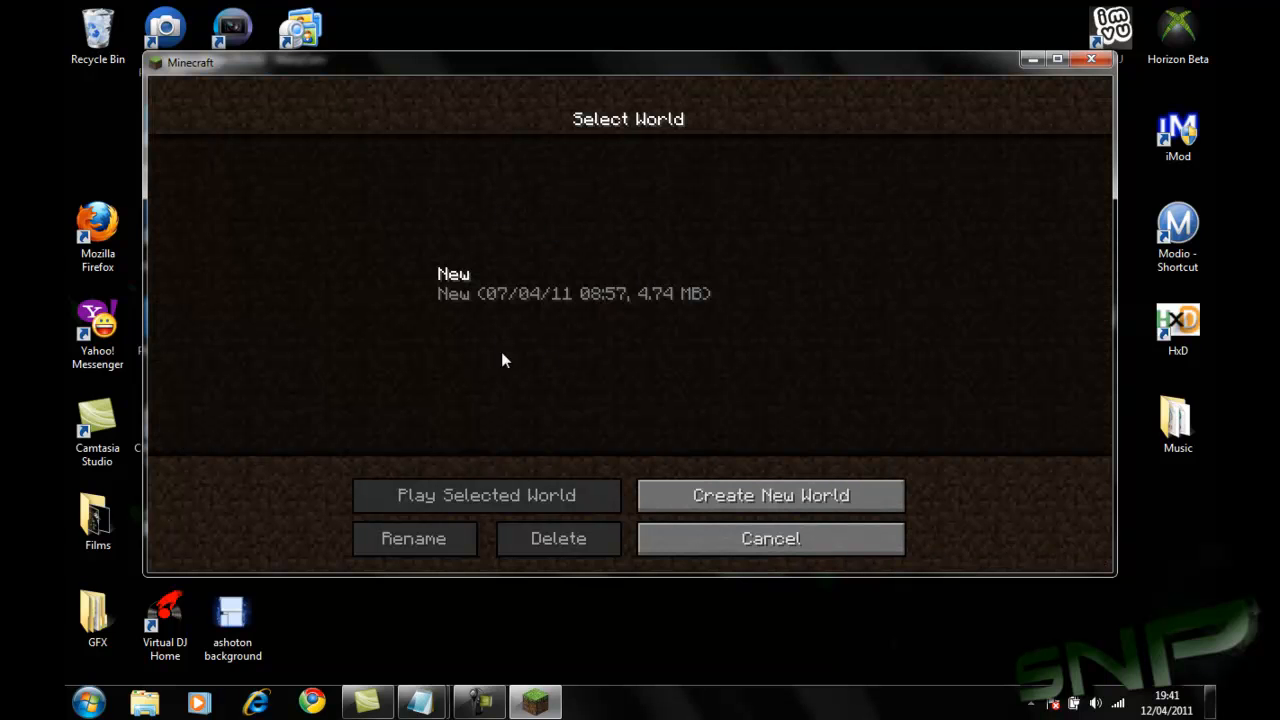
click(770, 538)
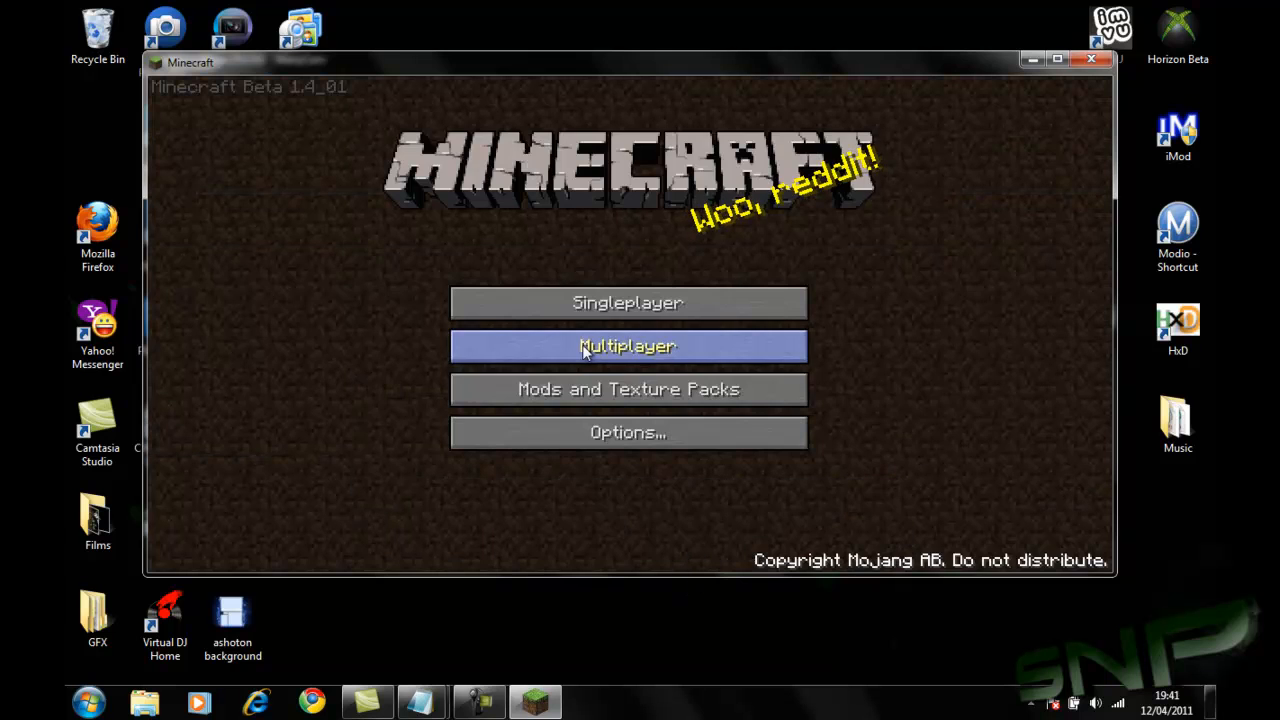
click(628, 388)
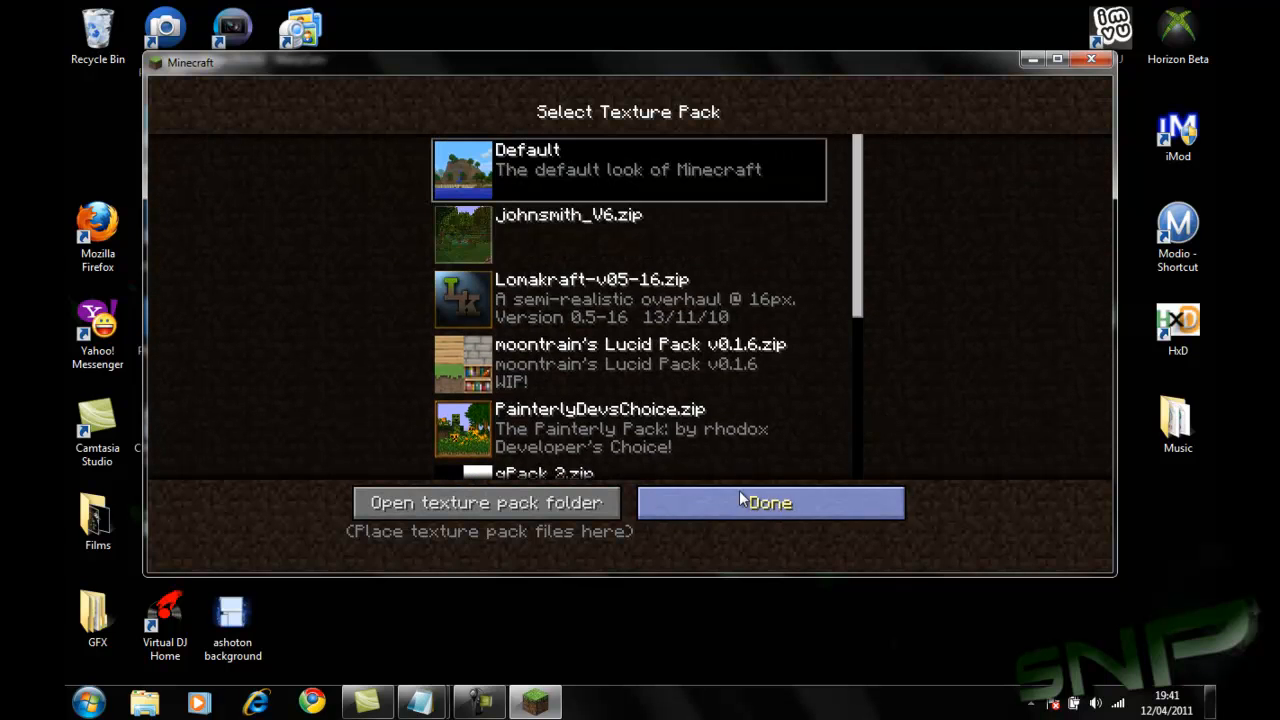
click(770, 502)
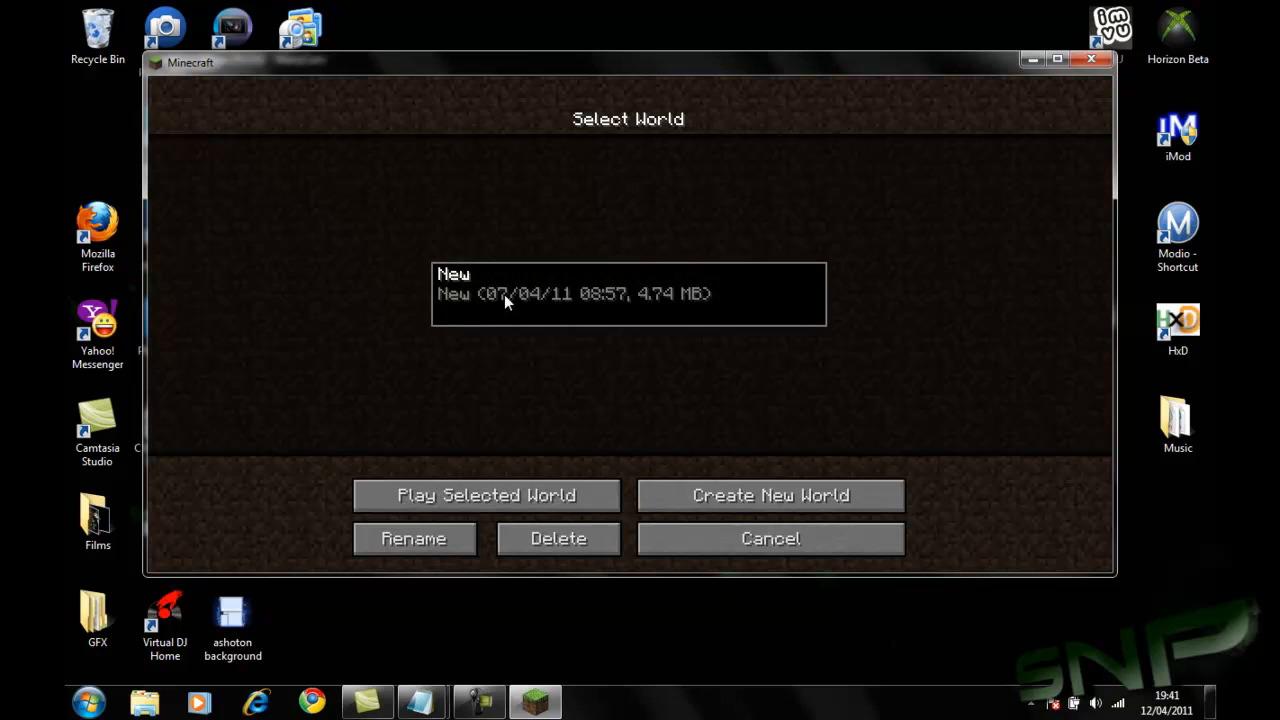
click(486, 496)
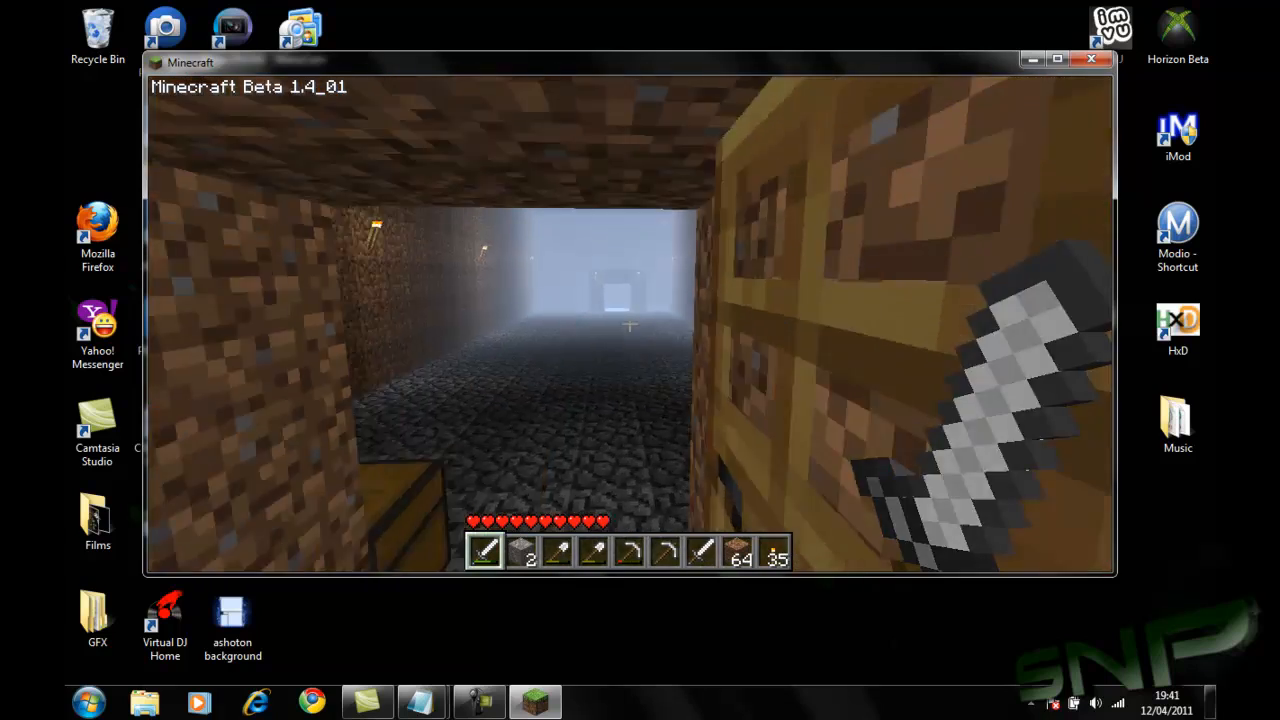
Check the game Options from the pause menu, resume and walk around the underground room
key(Escape)
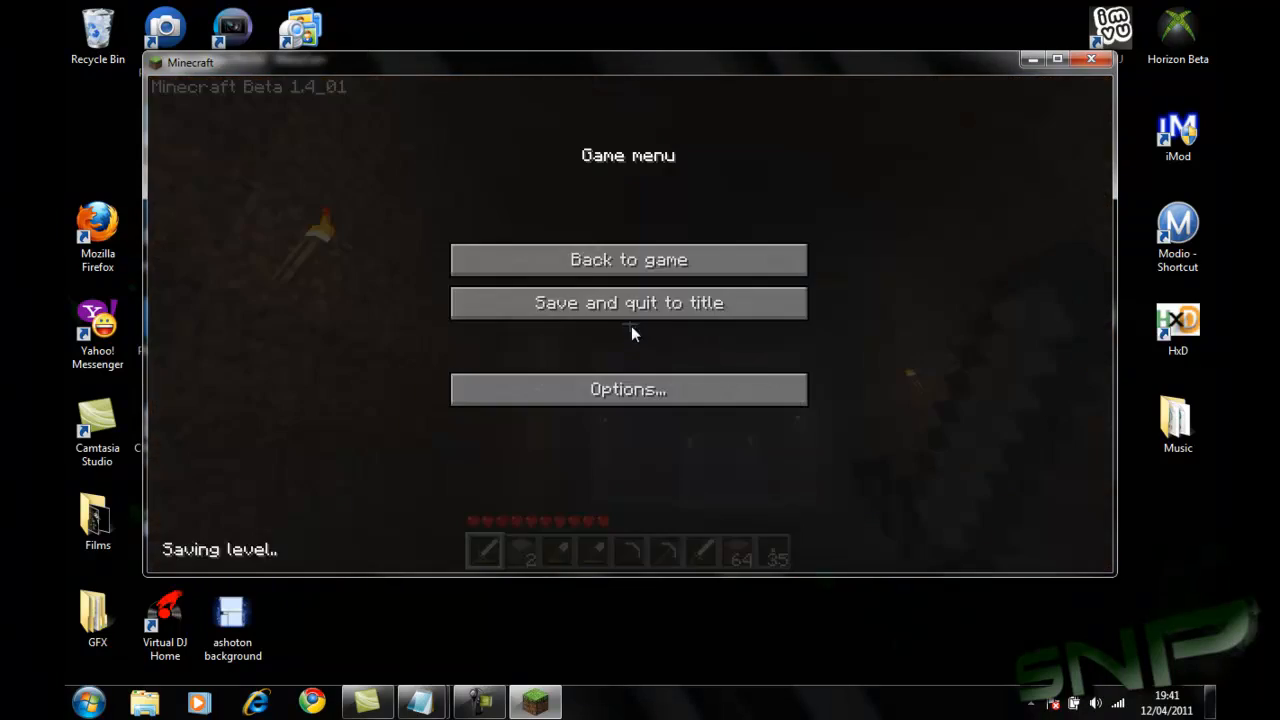
click(628, 388)
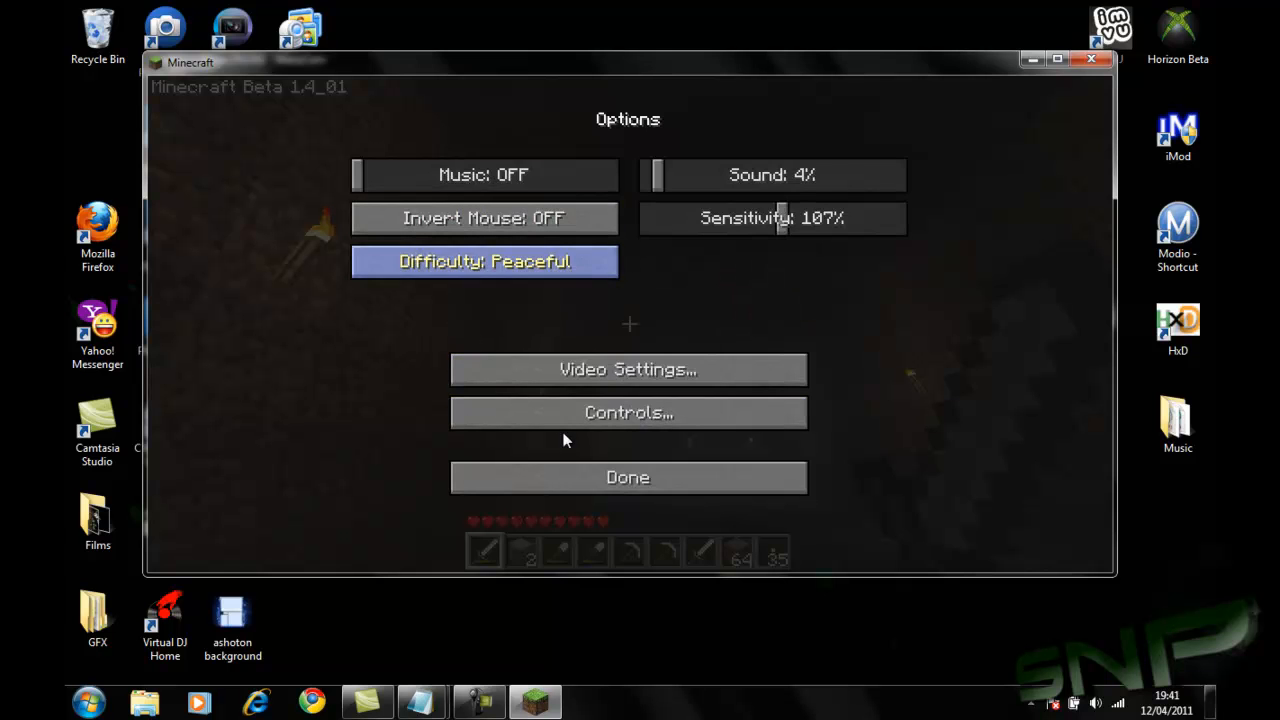
click(628, 476)
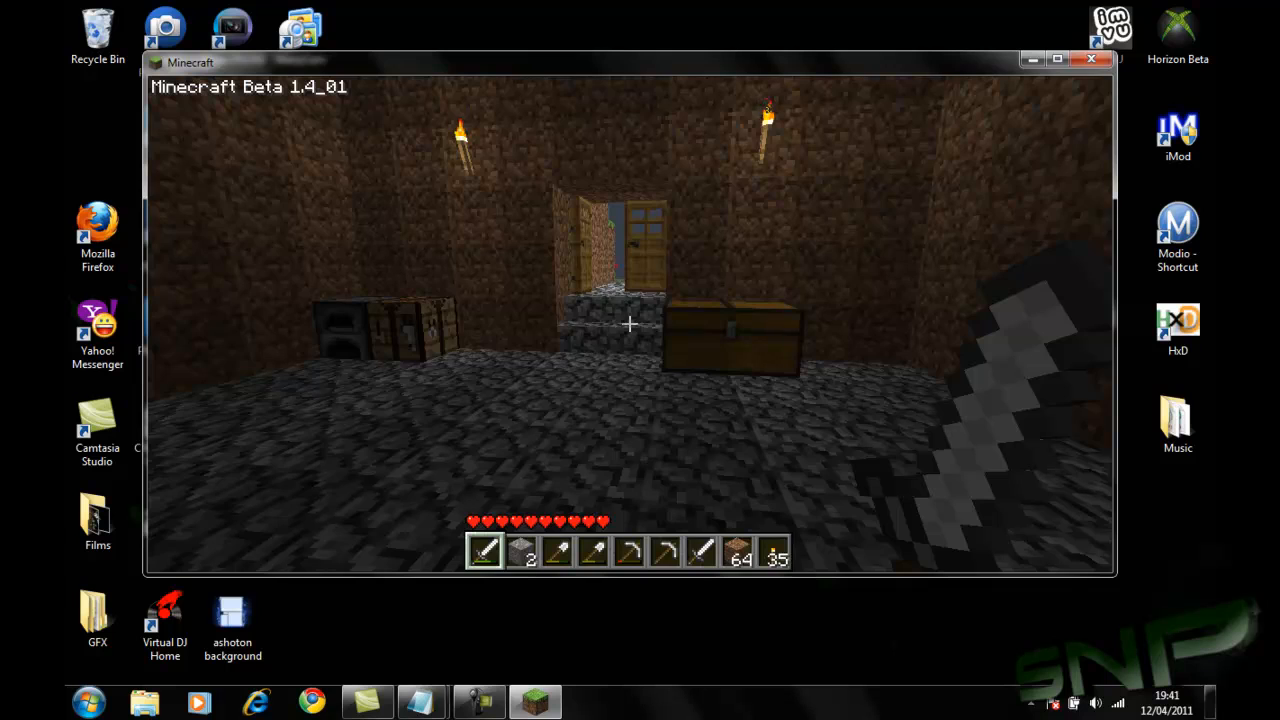
key(w)
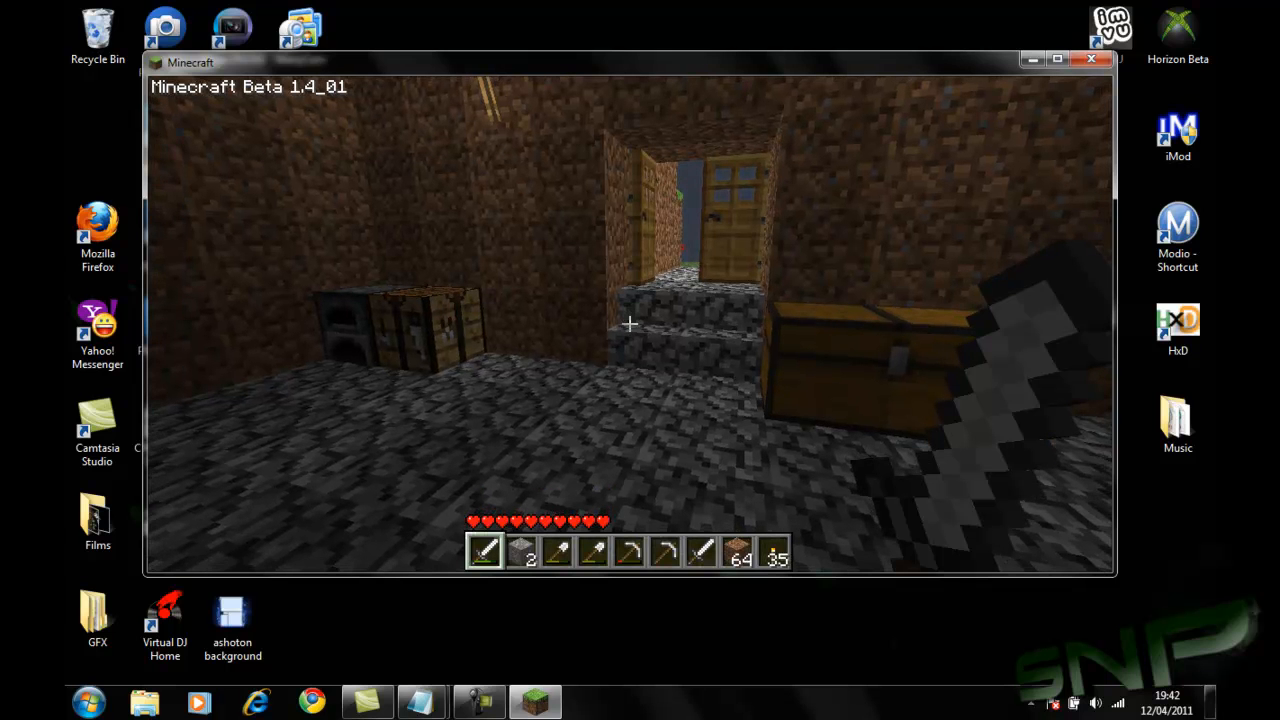
mouse_move(630, 324)
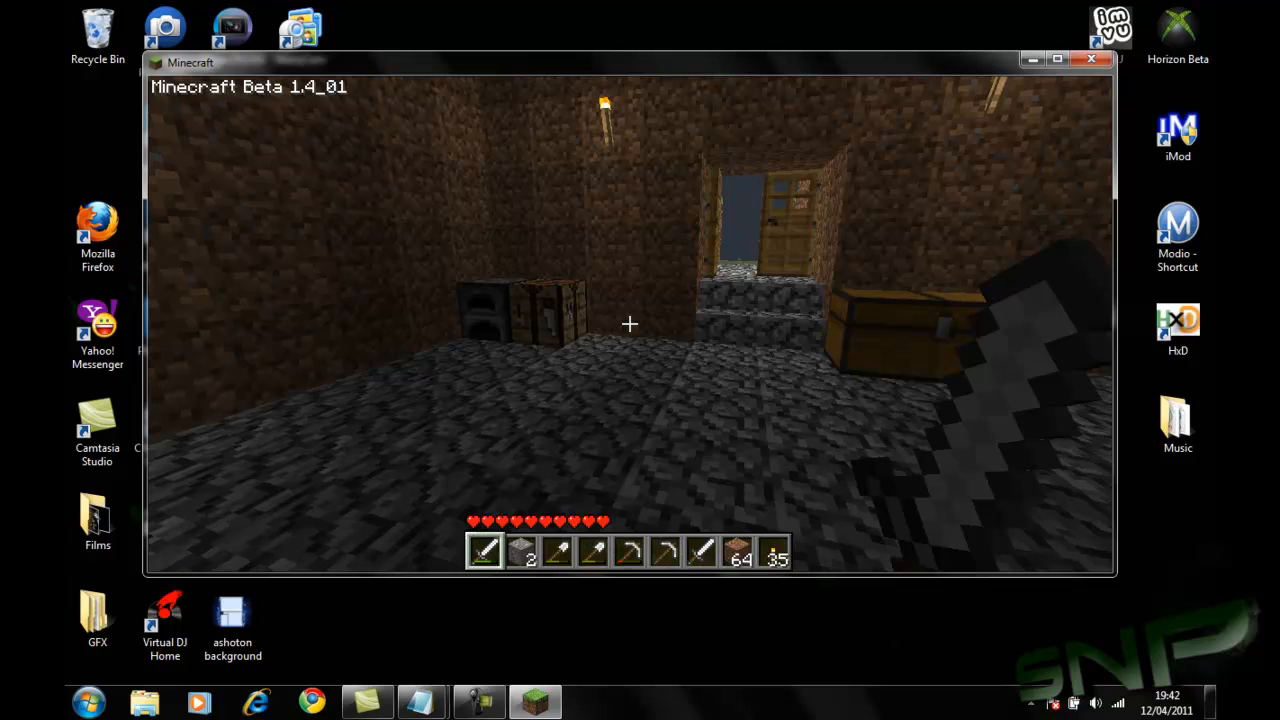